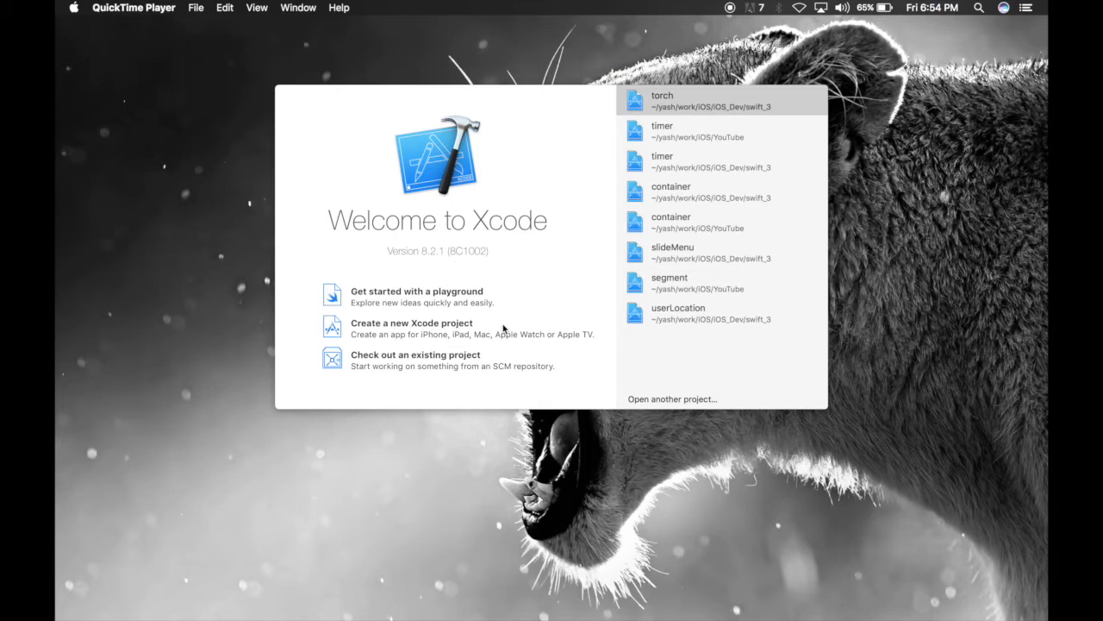
- Create a new Single View Application project named torch using Swift
{"action": "left_click", "coordinate": [412, 326]}
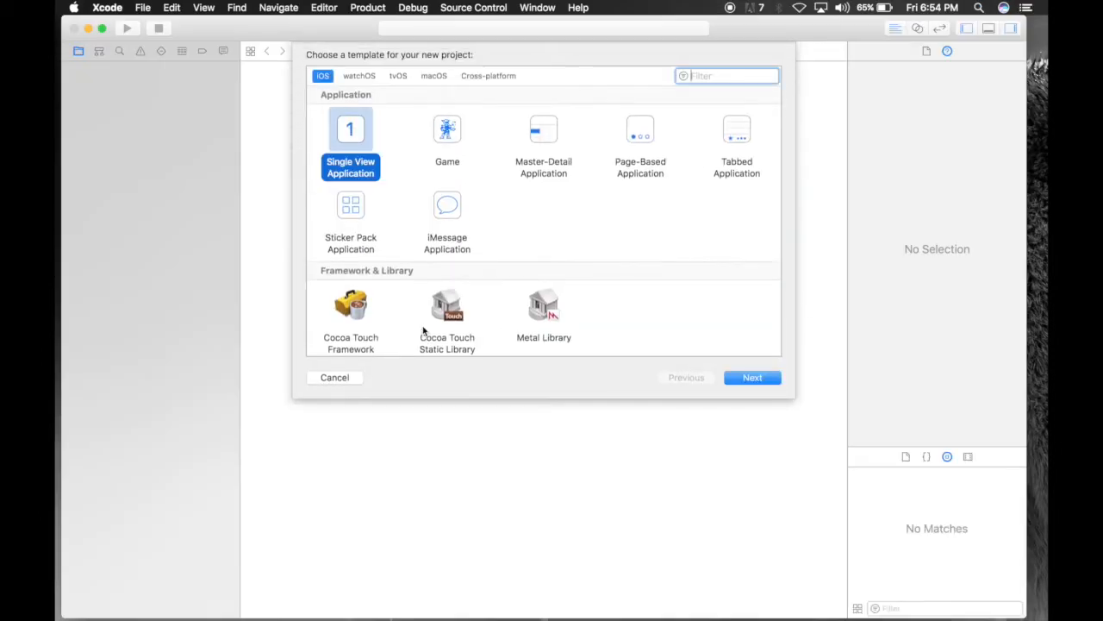
{"action": "left_click", "coordinate": [751, 376]}
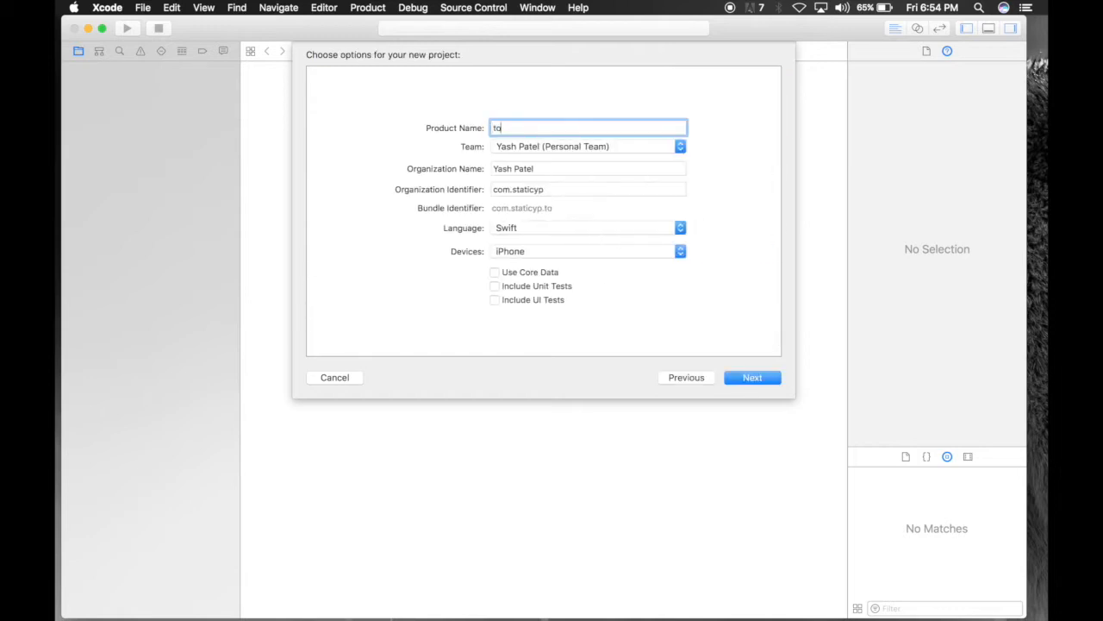
{"action": "left_click", "coordinate": [751, 377]}
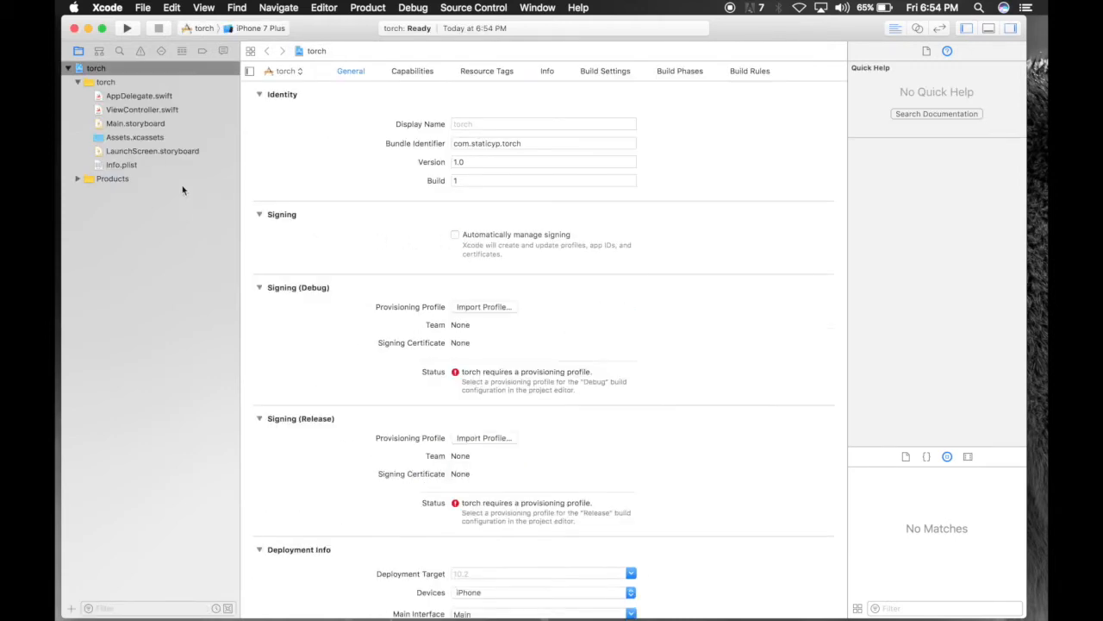
- Drag a Button from the Object Library onto the Main.storyboard view and style it red with white ON title
{"action": "left_click", "coordinate": [134, 124]}
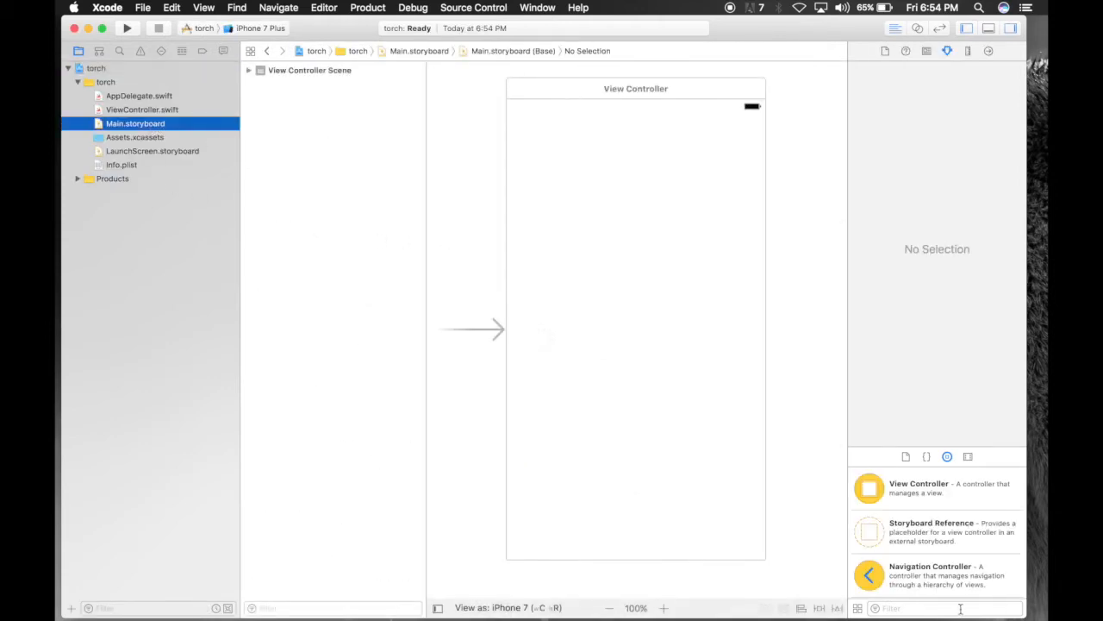
{"action": "type", "text": "butt"}
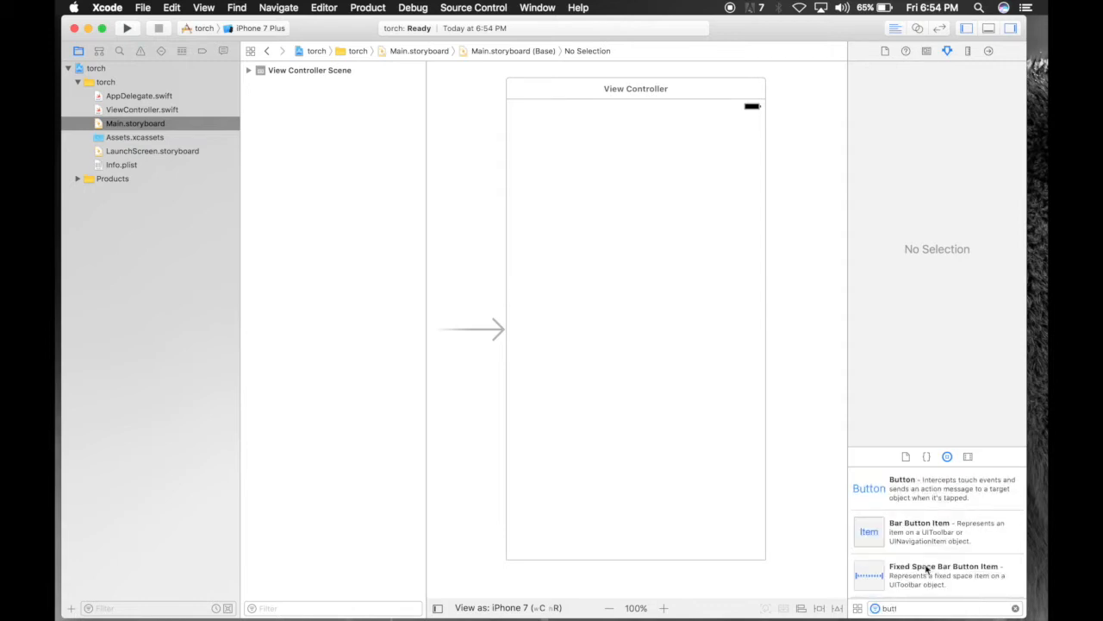
{"action": "left_click_drag", "start_coordinate": [869, 488], "coordinate": [534, 245]}
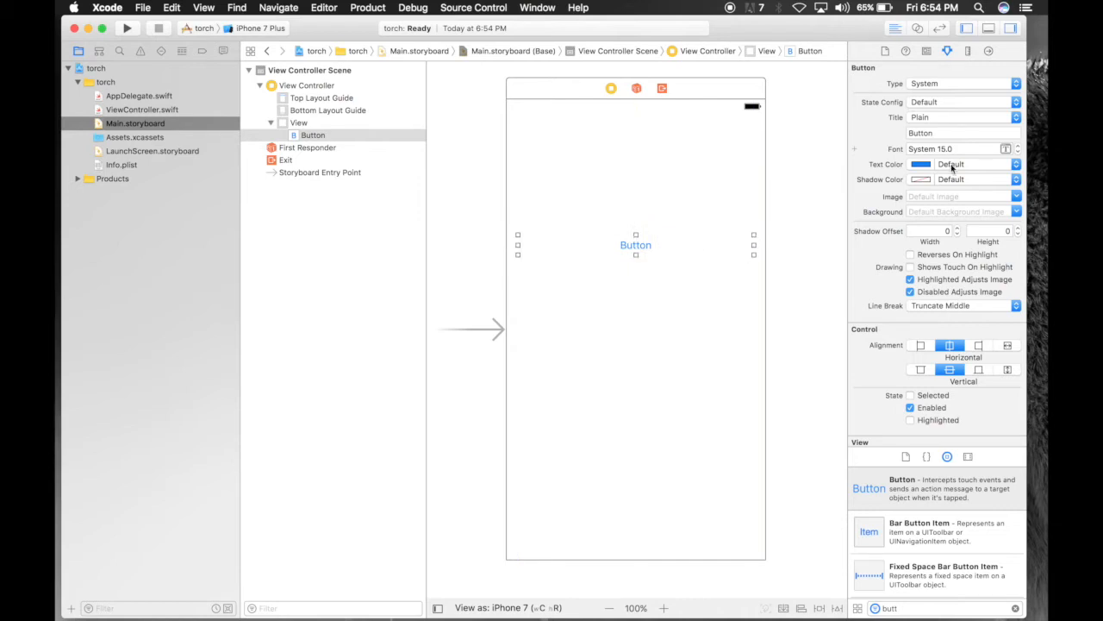
{"action": "left_click", "coordinate": [979, 164]}
{"action": "type", "text": "ON"}
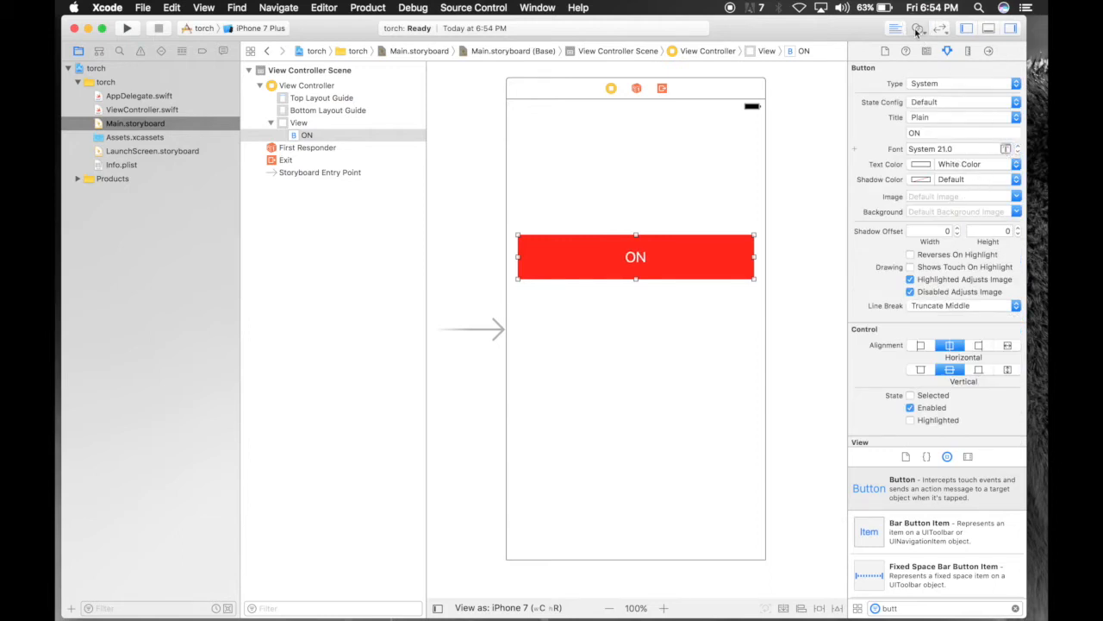
- Connect the button to a new flashLight action of type UIButton in ViewController.swift via the Assistant Editor
{"action": "left_click", "coordinate": [917, 27]}
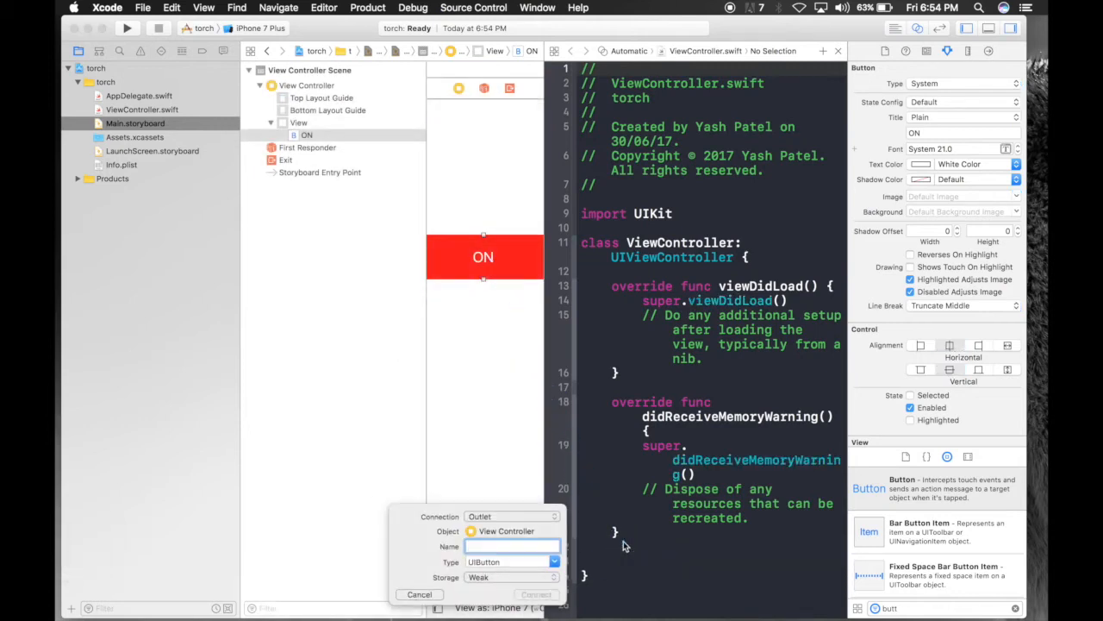
{"action": "type", "text": "flashLight"}
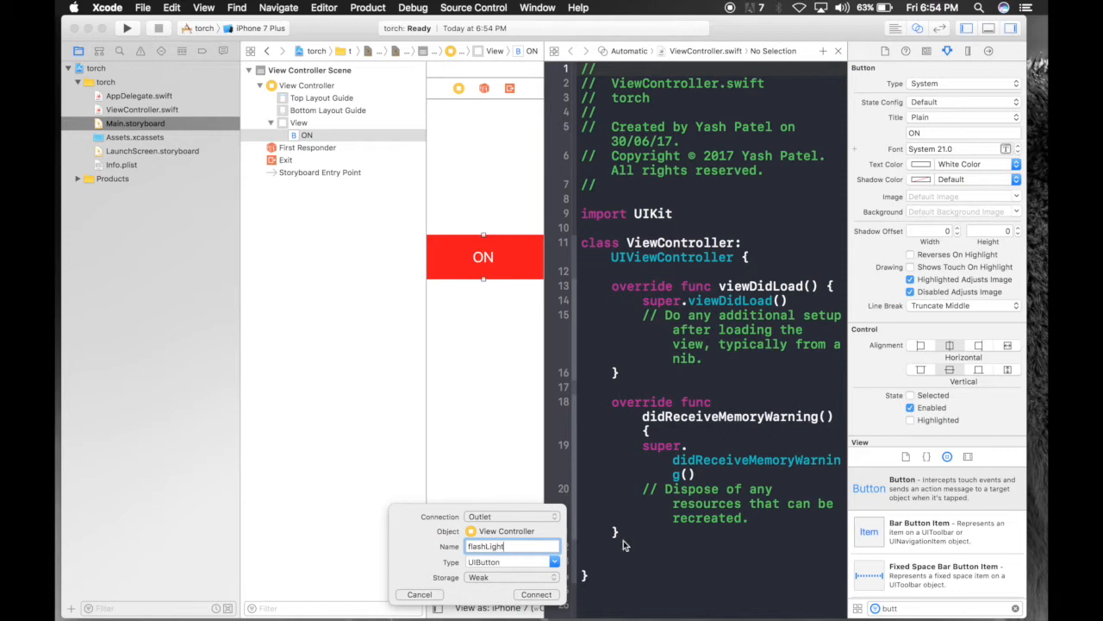
{"action": "left_click", "coordinate": [514, 515]}
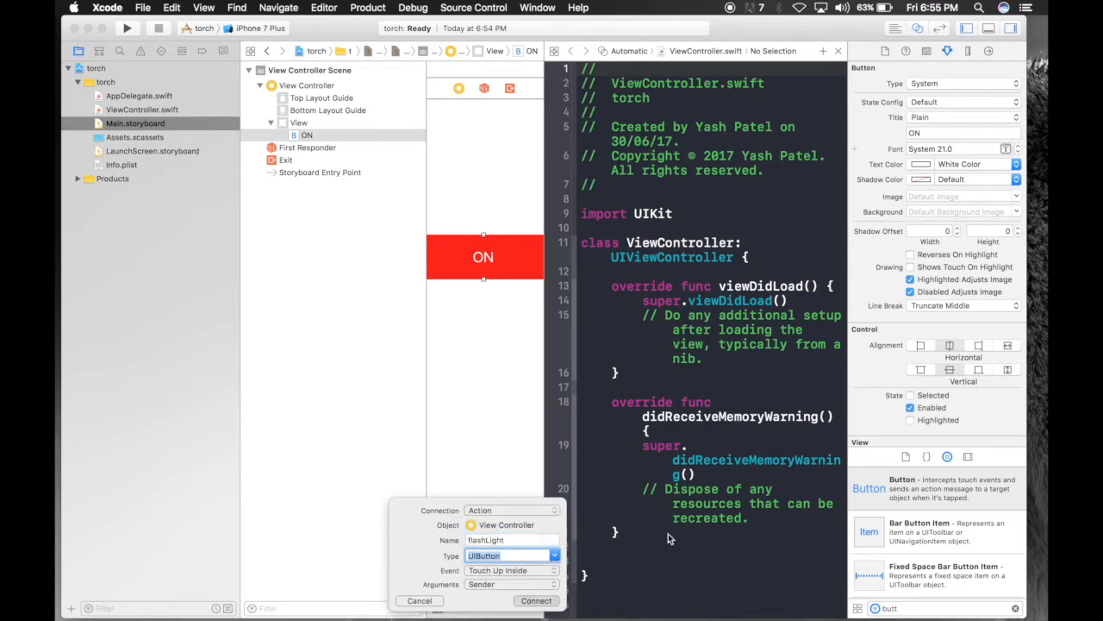
{"action": "left_click", "coordinate": [536, 600]}
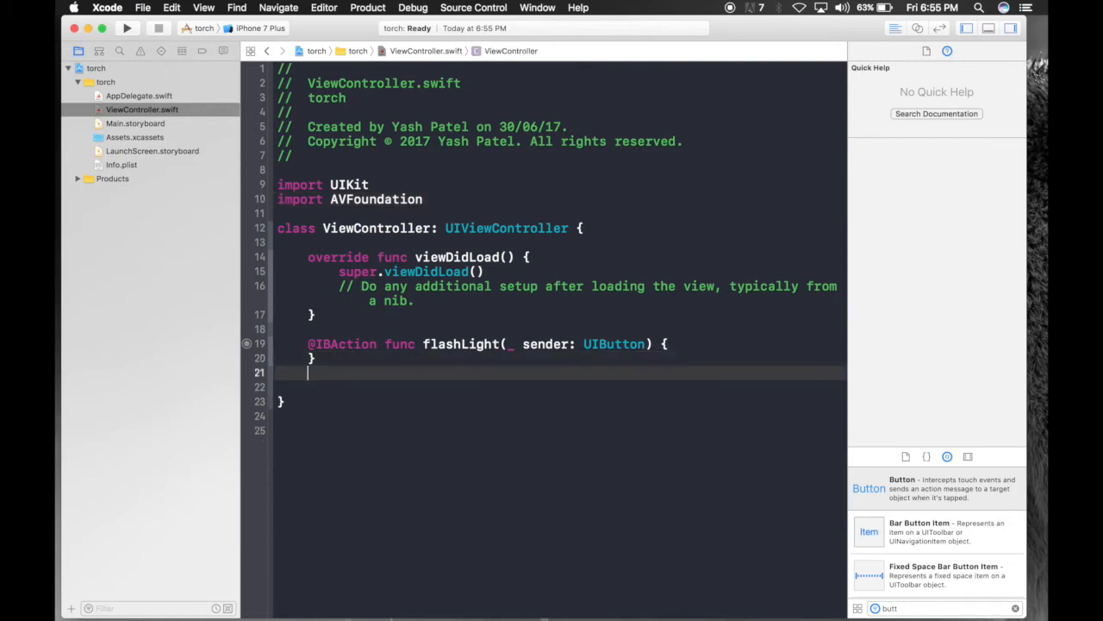
- Write func toggleOn with an if-let on AVCaptureDevice.defaultDevice(withMediaType: AVMediaTypeVideo) where device.hasTorch
{"action": "type", "text": "func toggleOn"}
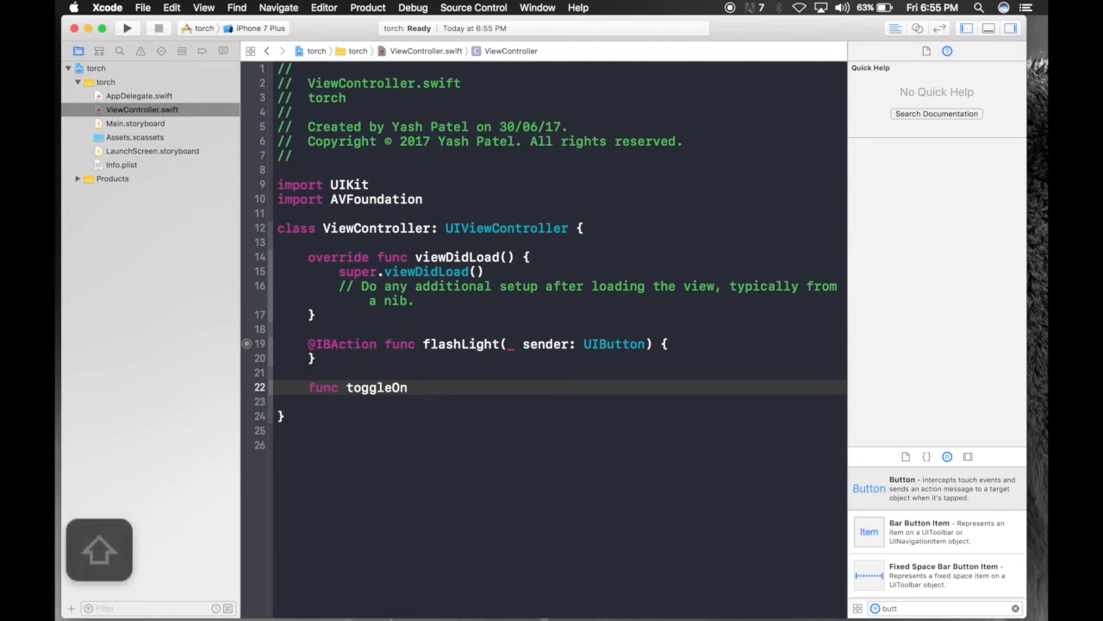
{"action": "type", "text": "{"}
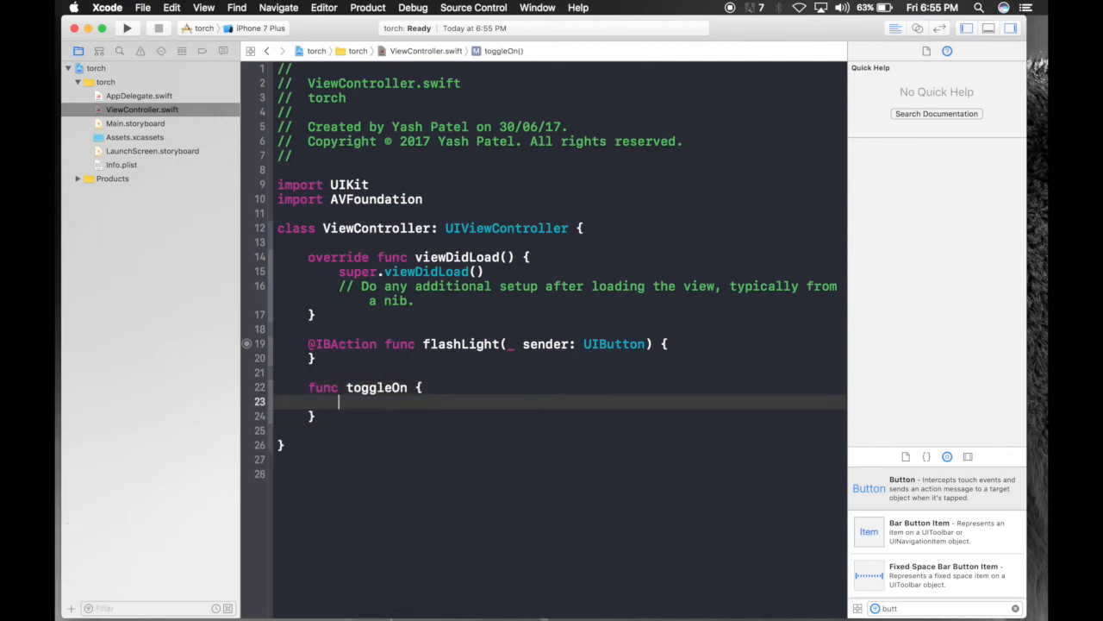
{"action": "type", "text": "if let de"}
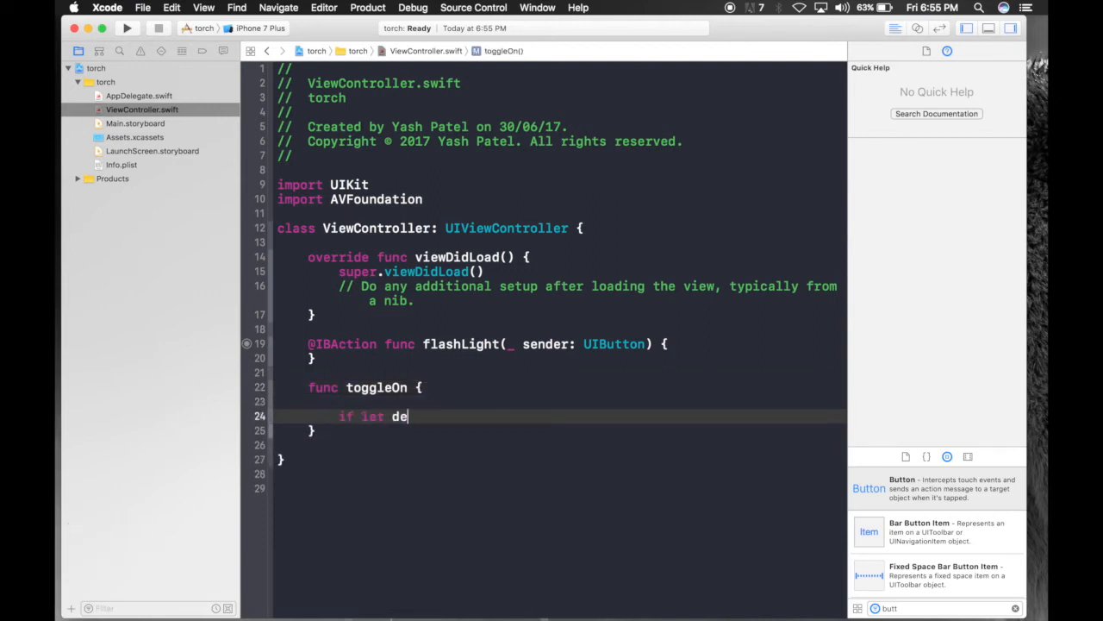
{"action": "type", "text": "vice ="}
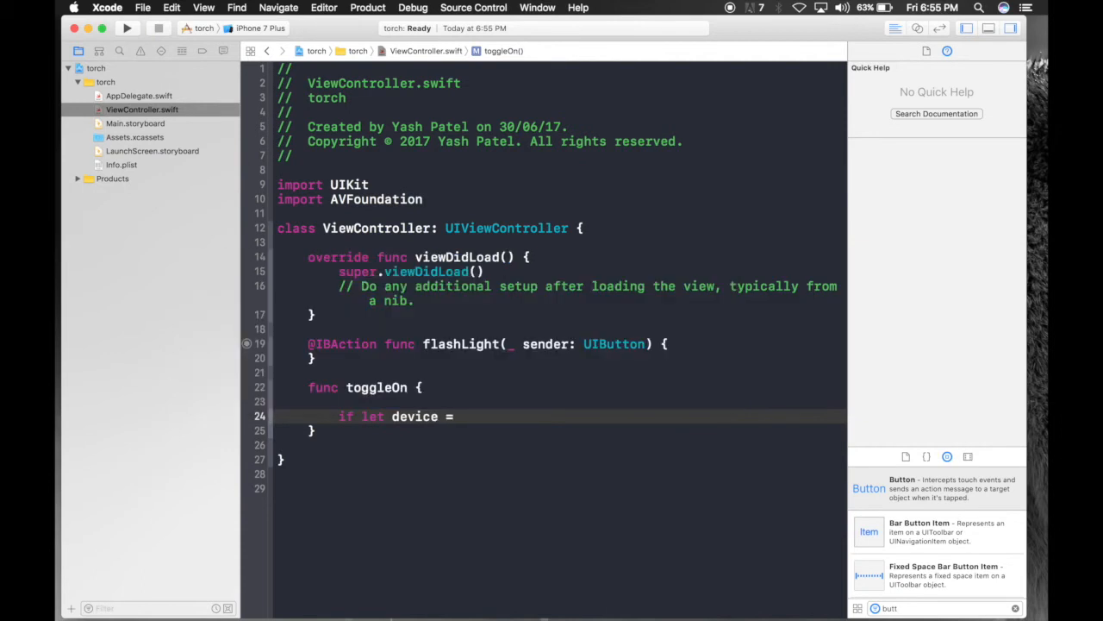
{"action": "type", "text": "AVC"}
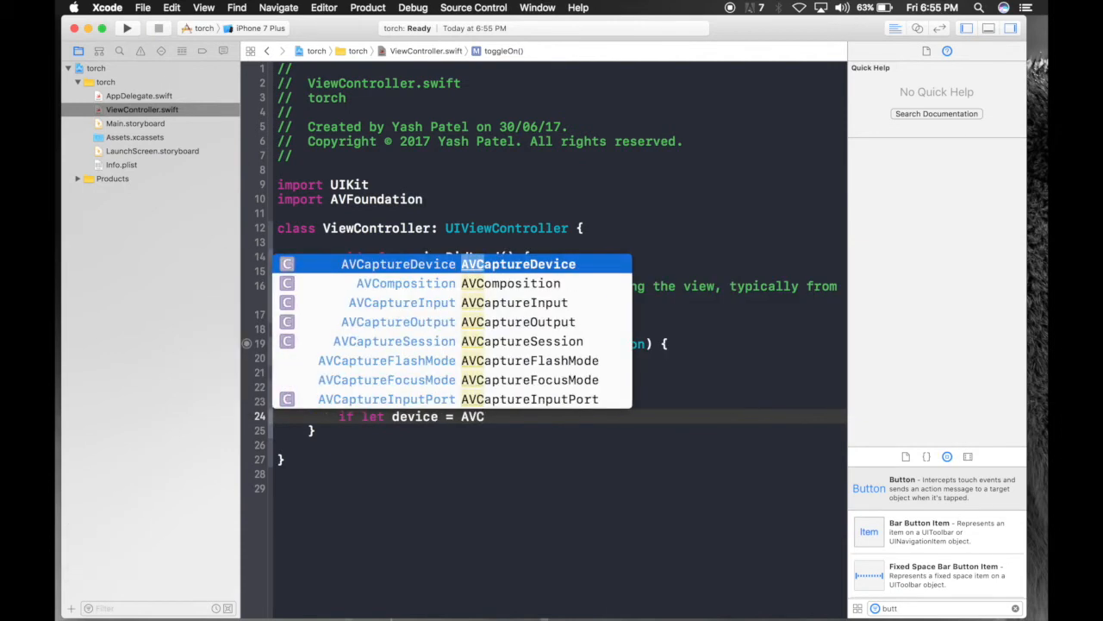
{"action": "type", "text": ".defaultDevice(withMediaType: A"}
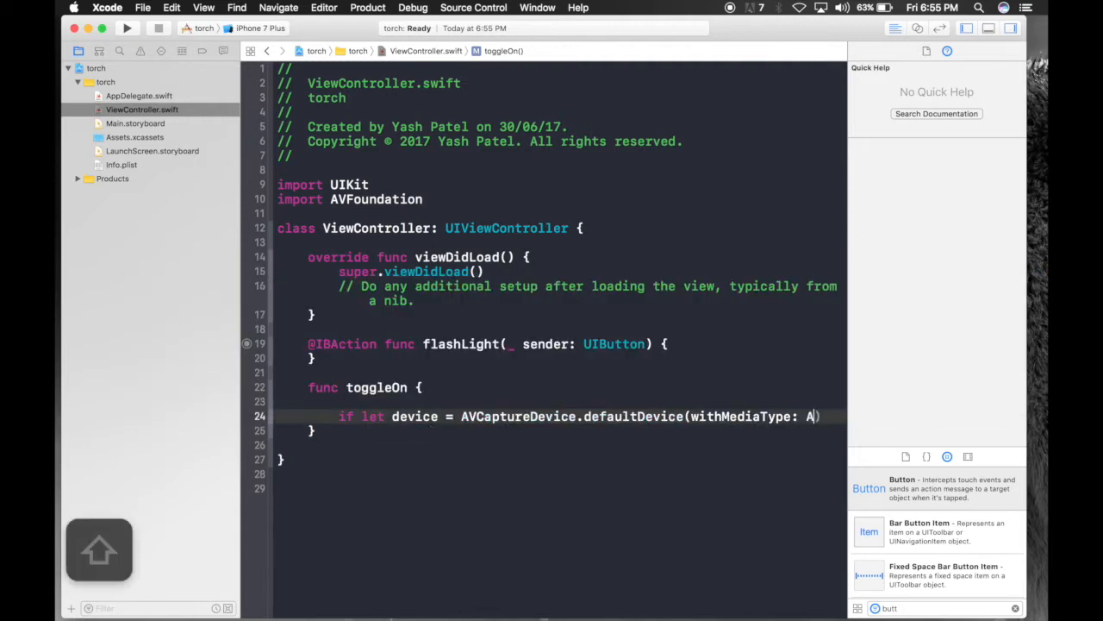
{"action": "type", "text": "VMediaTypeVideo"}
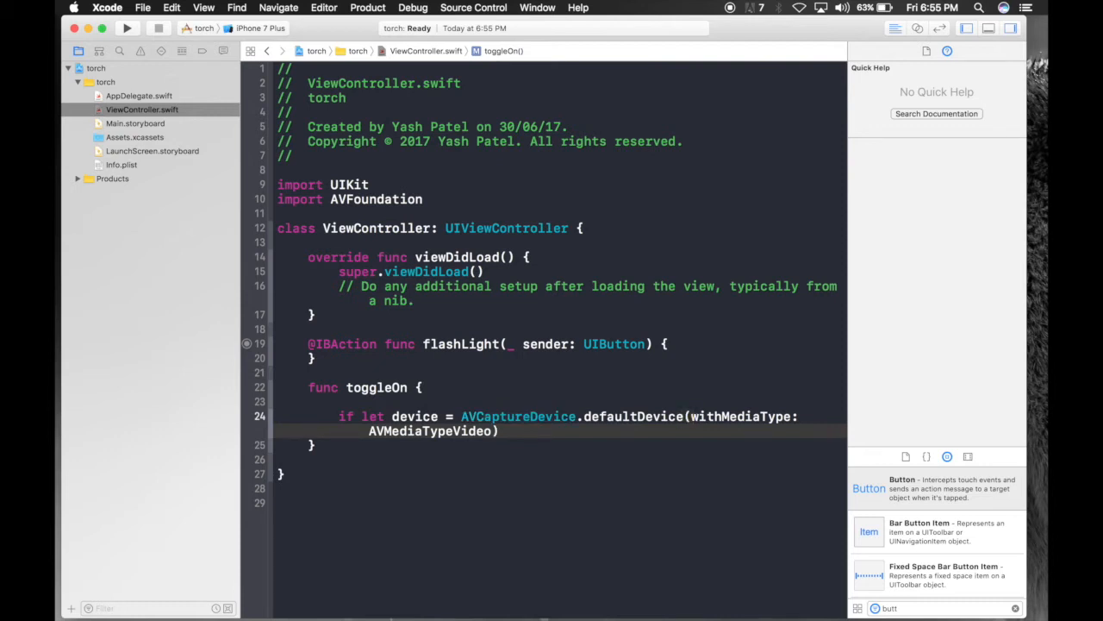
{"action": "type", "text": ", device."}
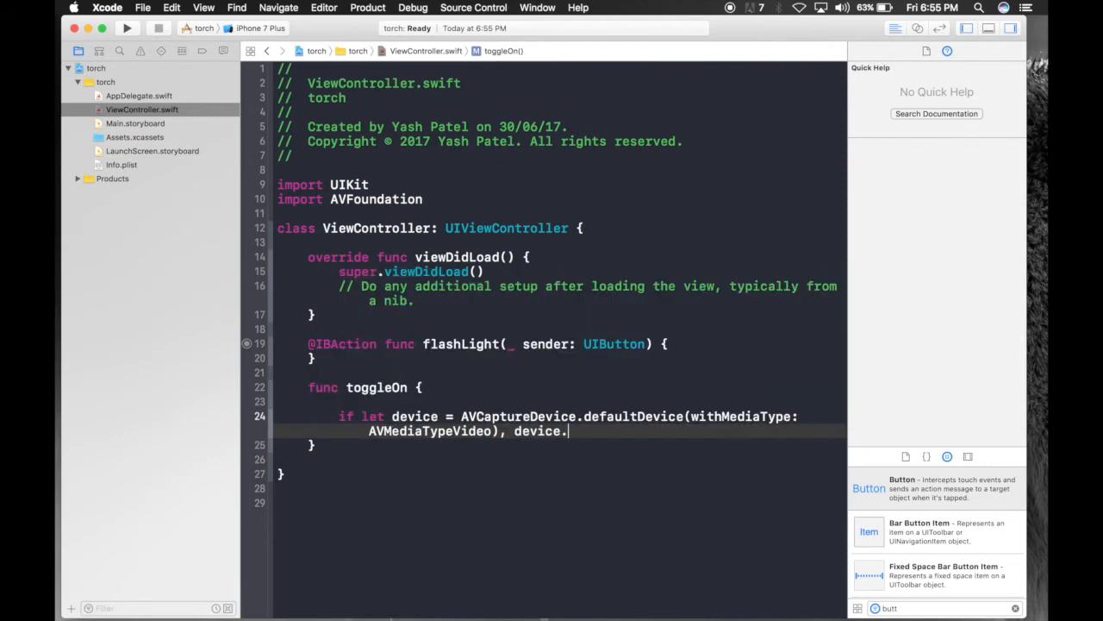
{"action": "type", "text": "hasTorch {"}
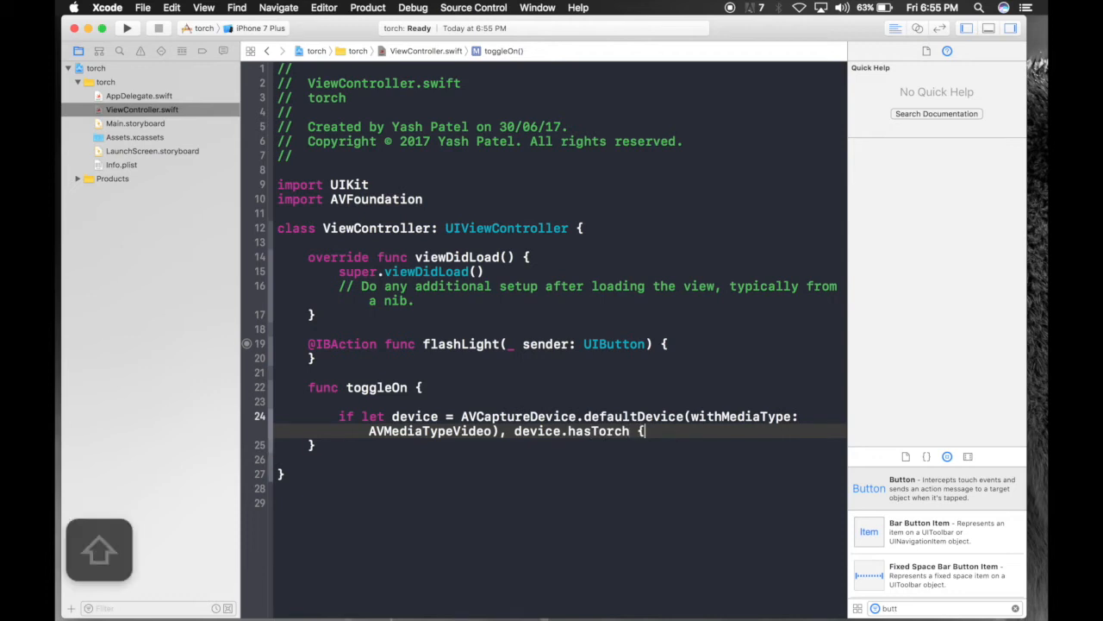
{"action": "key", "text": "Return"}
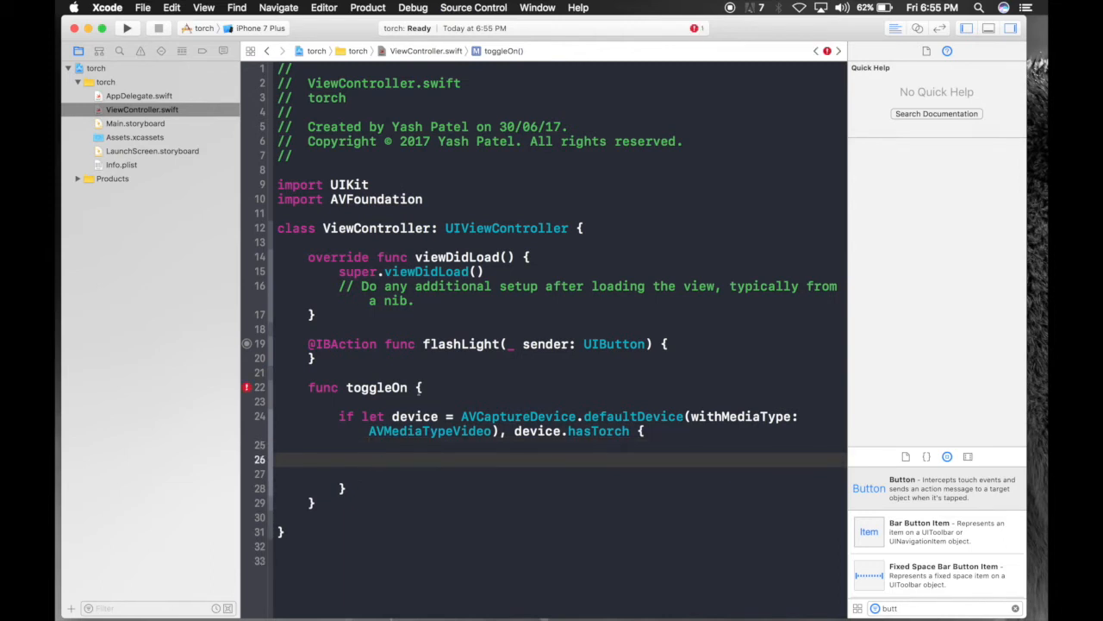
- Inside toggleOn add a do-catch that locks the device, sets torchMode = .on and unlocks it
{"action": "left_click", "coordinate": [369, 459]}
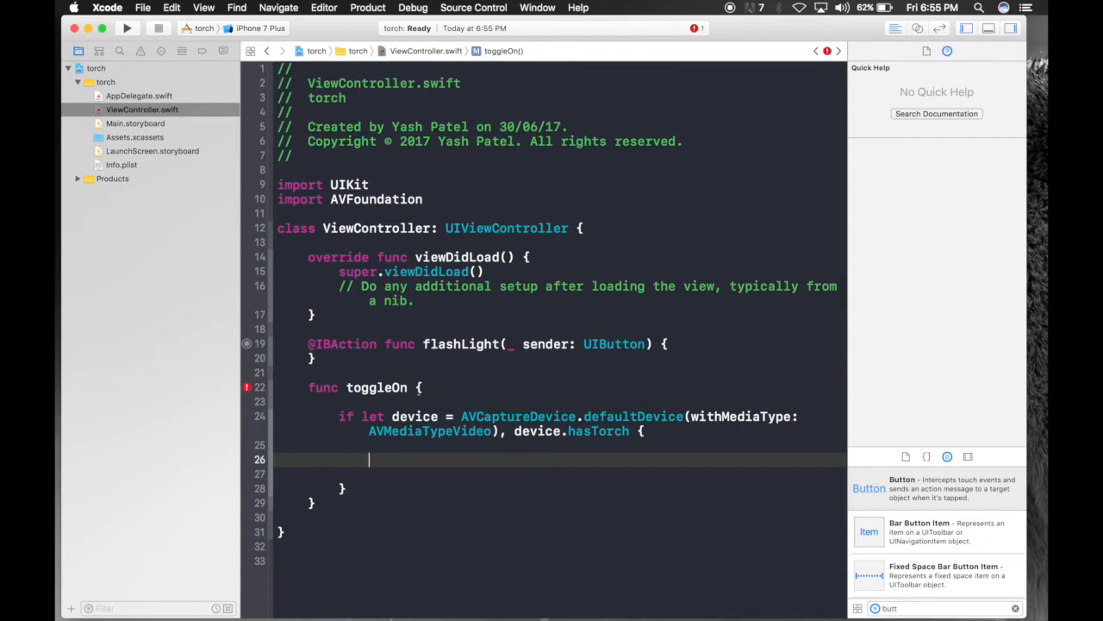
{"action": "type", "text": "do"}
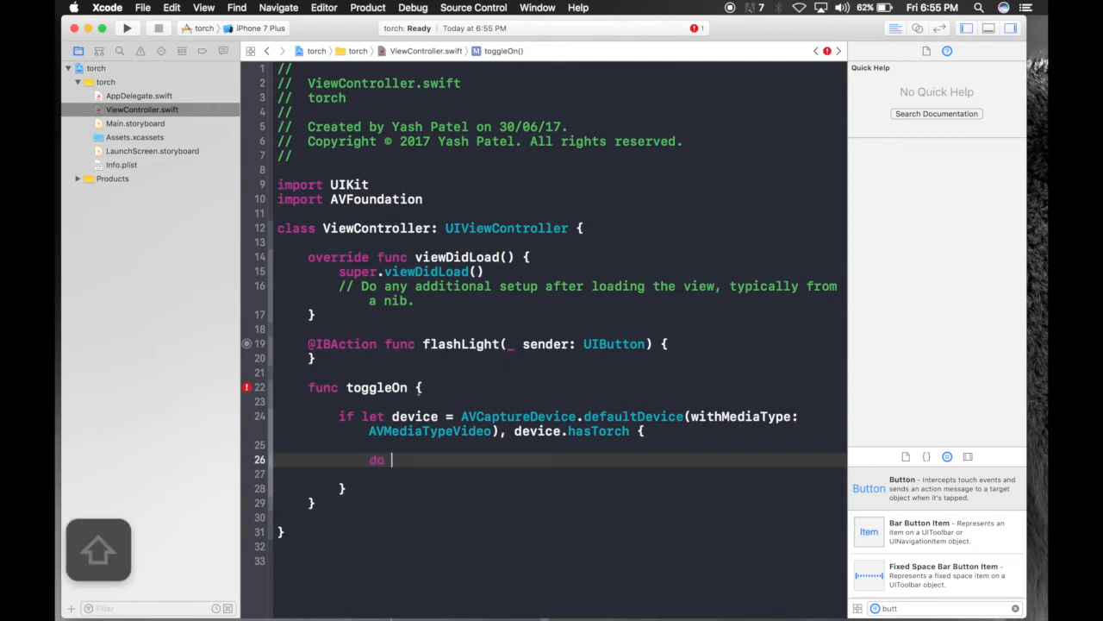
{"action": "type", "text": "{"}
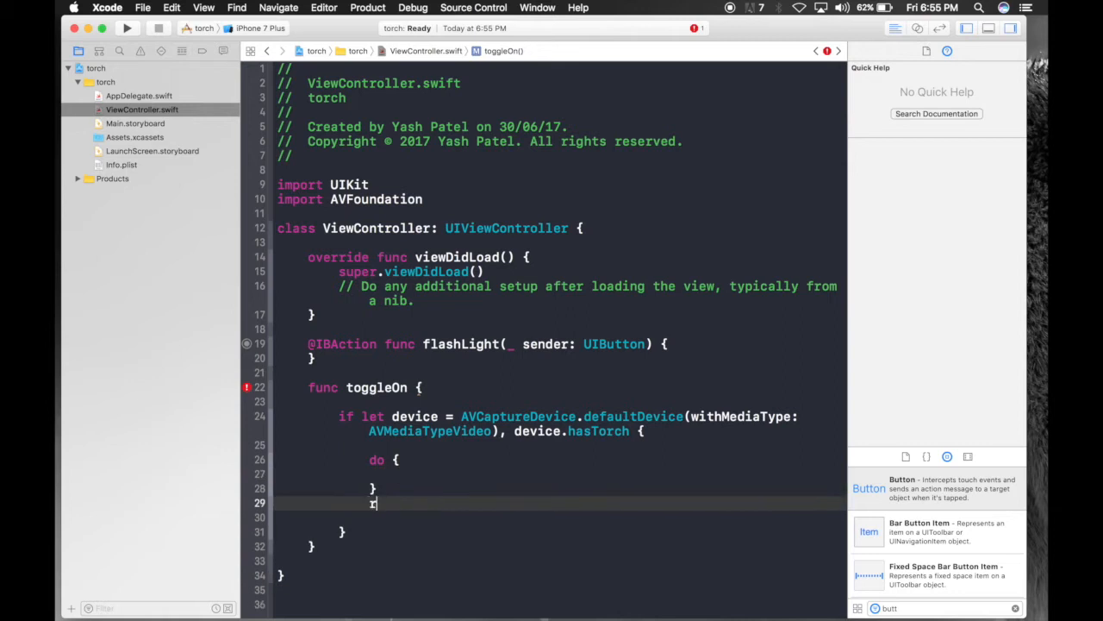
{"action": "type", "text": "catch {"}
{"action": "left_click", "coordinate": [560, 472]}
{"action": "type", "text": "try device"}
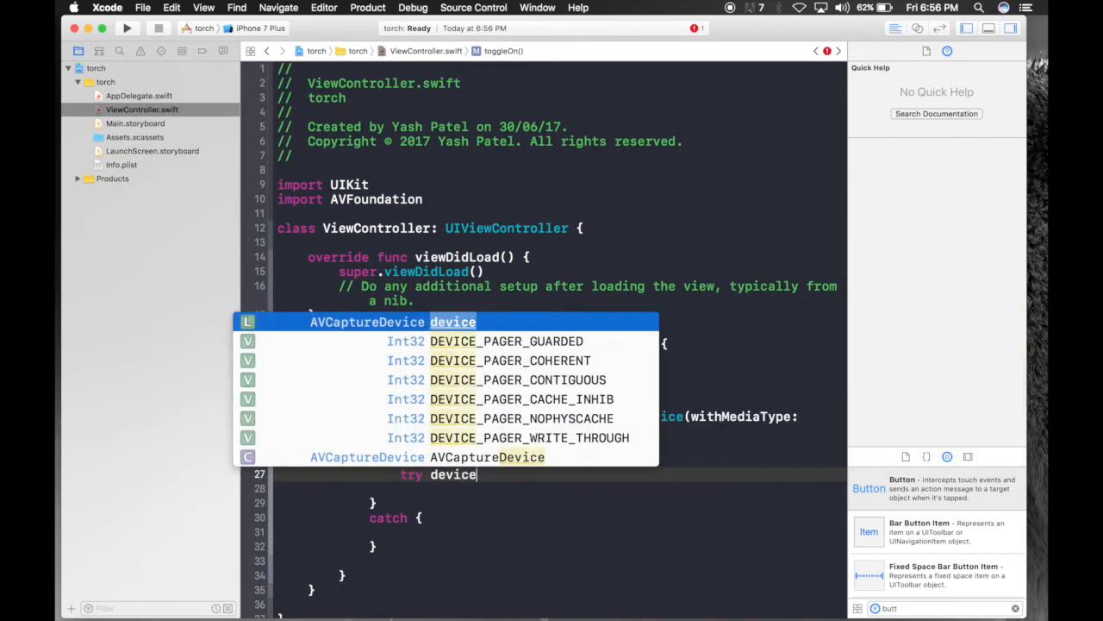
{"action": "type", "text": ".lockForConfiguration("}
{"action": "left_click", "coordinate": [560, 488]}
{"action": "type", "text": "device.torchMode"}
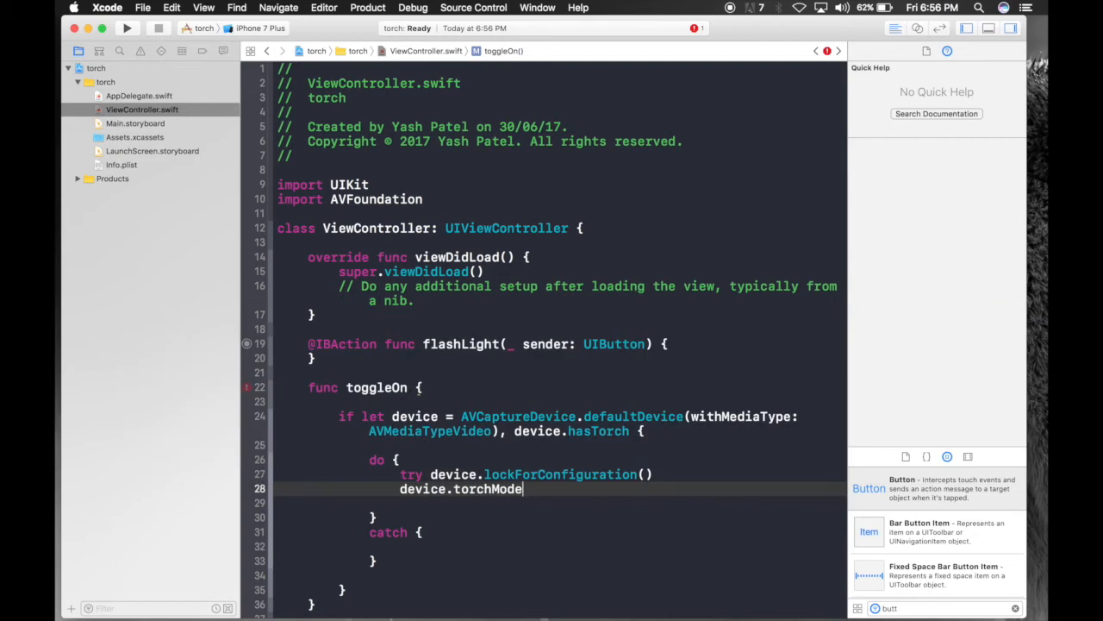
{"action": "type", "text": "= .on"}
{"action": "left_click", "coordinate": [561, 504]}
{"action": "type", "text": "d"}
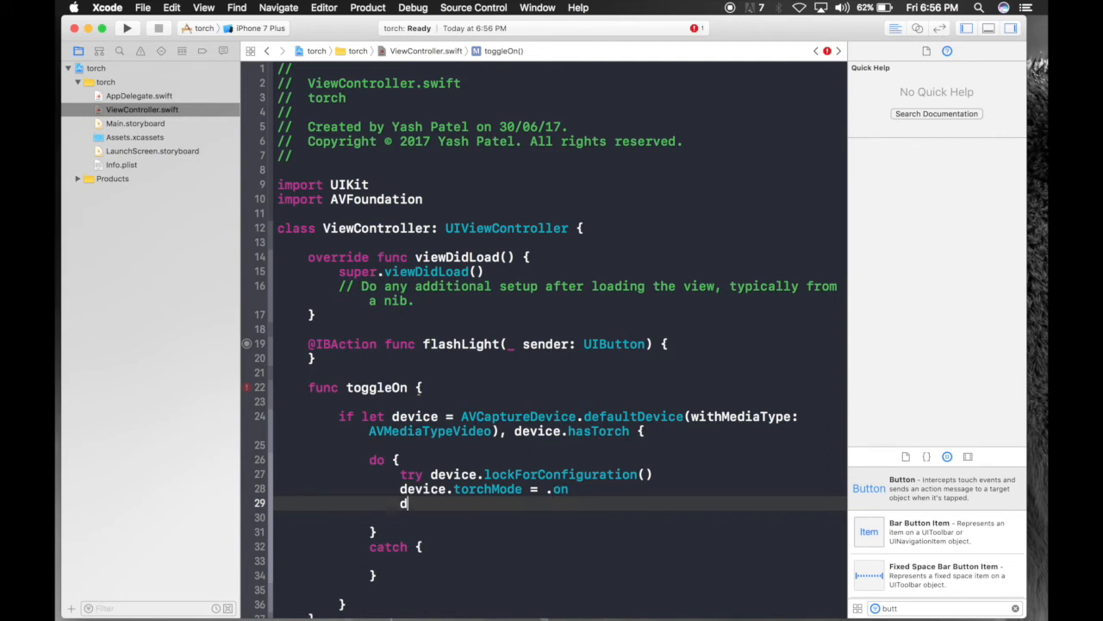
{"action": "type", "text": "evice.unlockForConfiguration("}
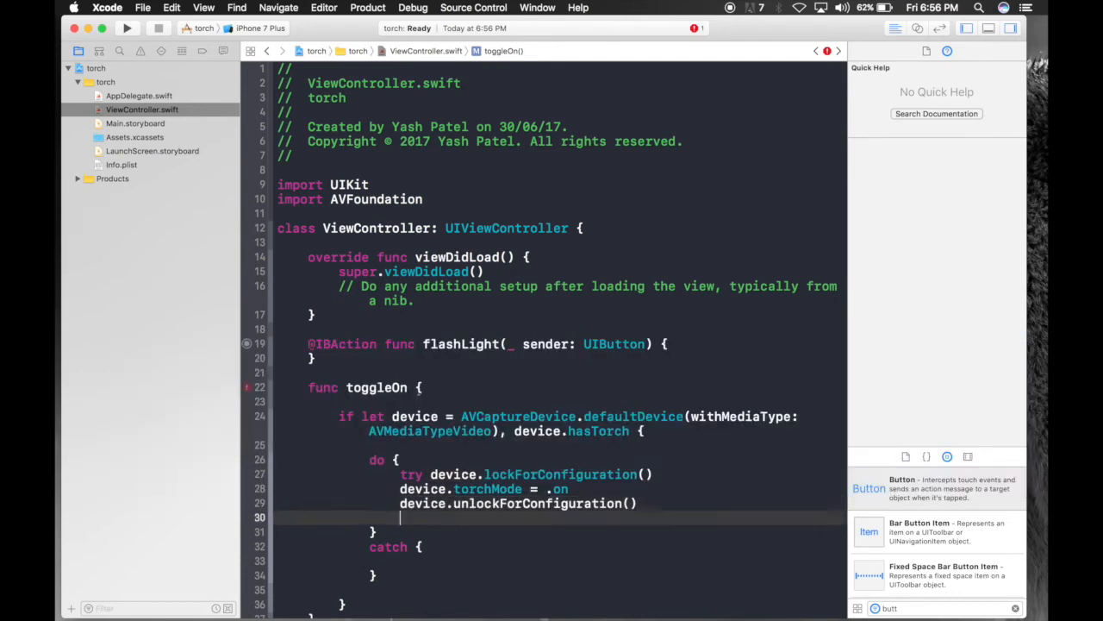
- Make the catch block print("Error") and close toggleOn's braces
{"action": "type", "text": "pr"}
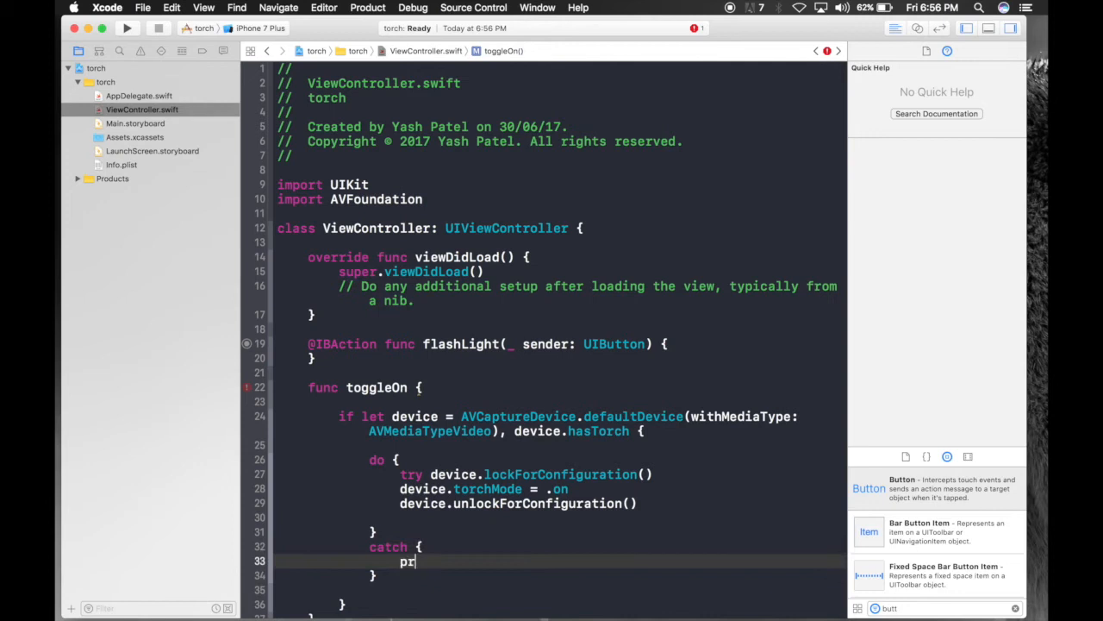
{"action": "type", "text": "print(\"Error"}
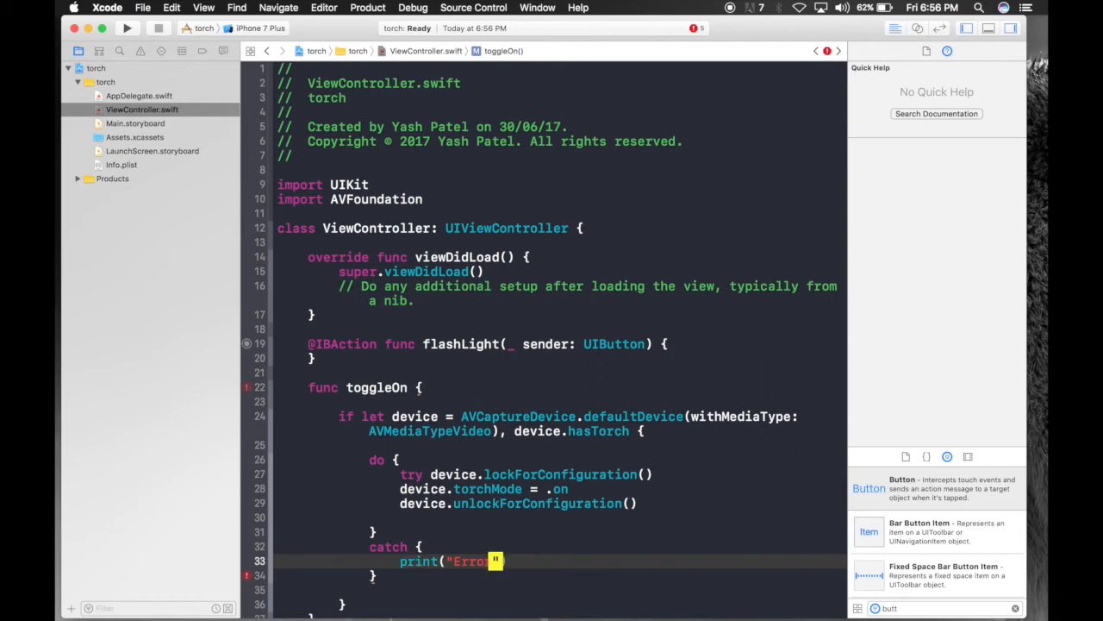
{"action": "scroll", "scroll_direction": "down", "scroll_amount": 3}
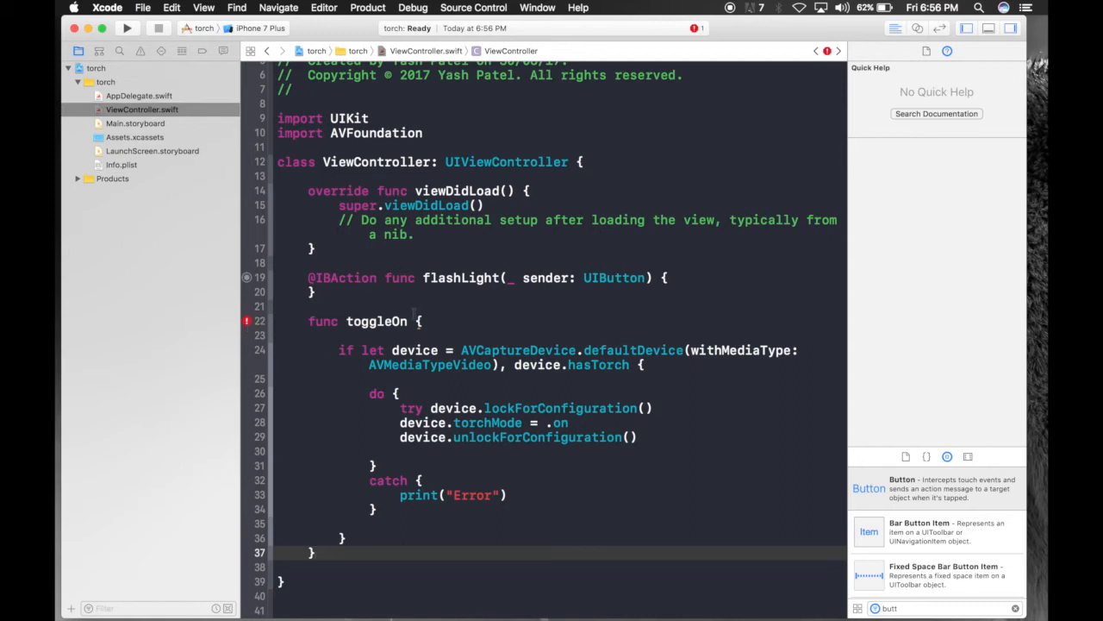
{"action": "type", "text": "()"}
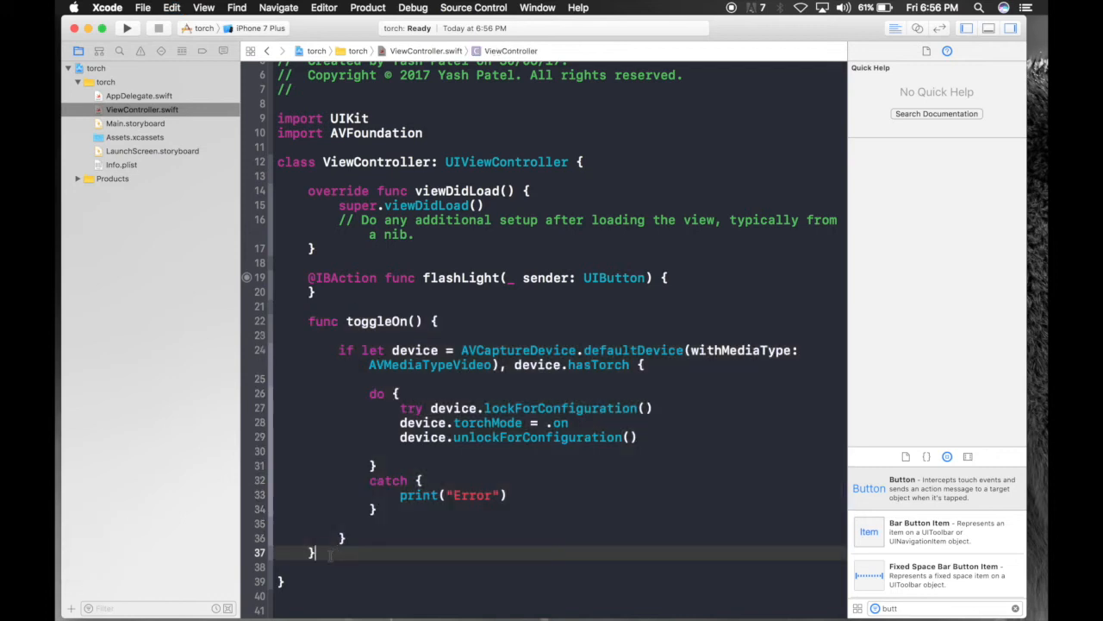
- Duplicate toggleOn as toggleOff with torchMode set to the off value
{"action": "scroll", "scroll_direction": "down", "scroll_amount": 3}
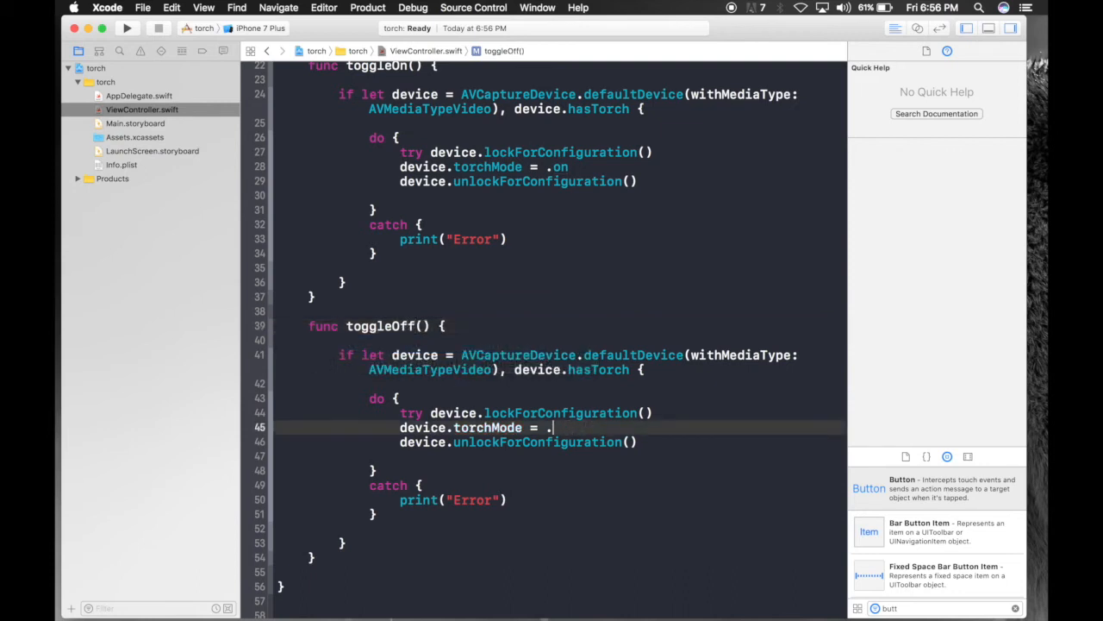
{"action": "type", "text": "ff"}
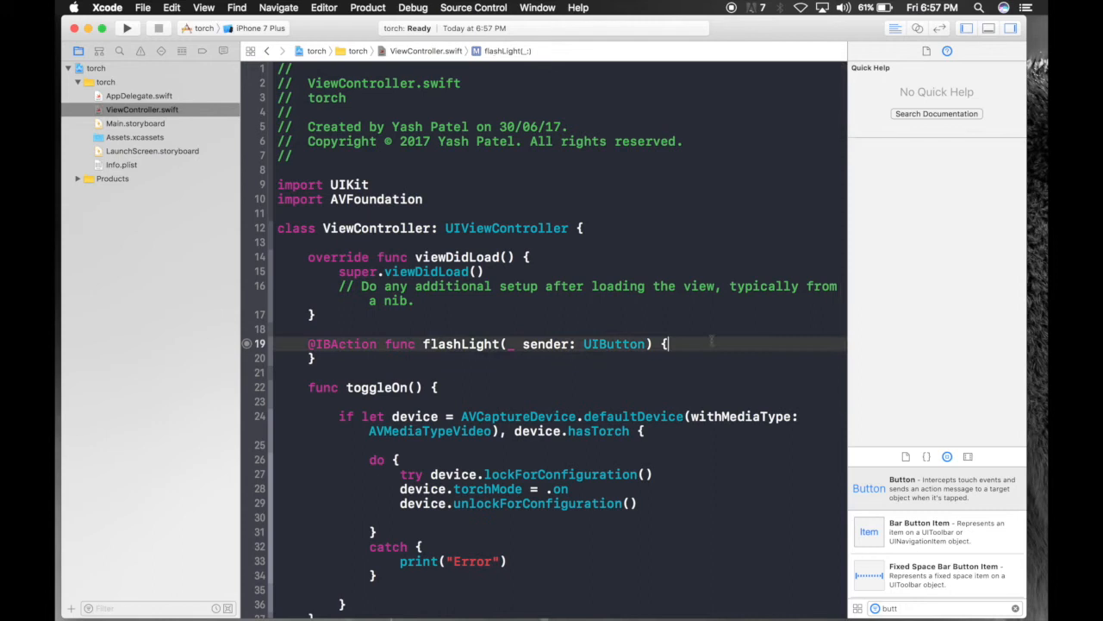
- In flashLight, when sender.titleLabel?.text == "ON" set the title to OFF and call toggleOn()
{"action": "type", "text": "if"}
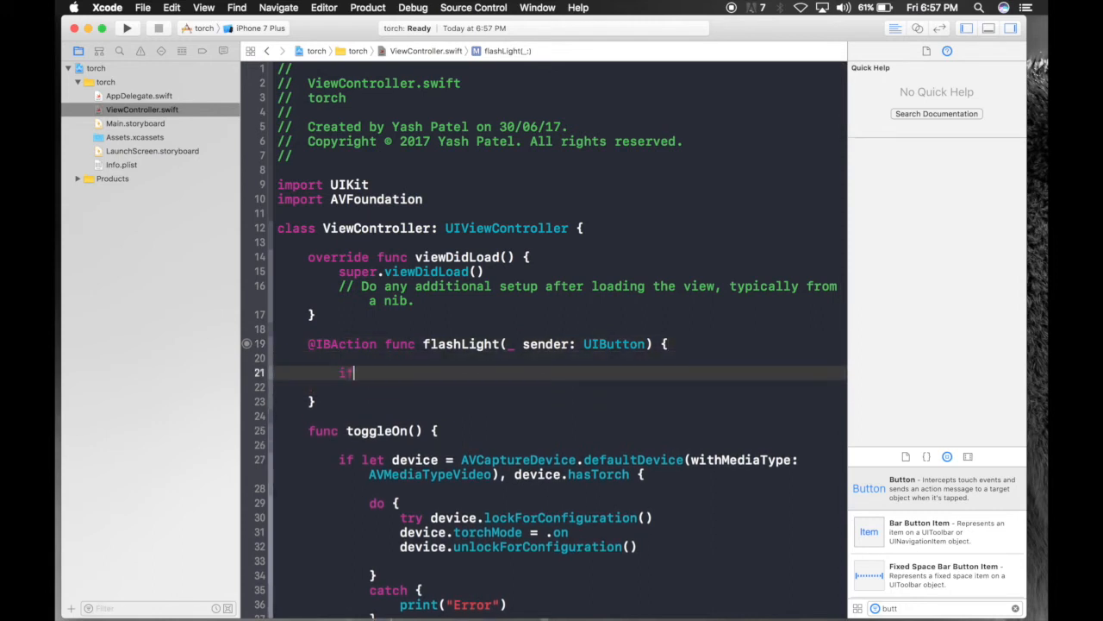
{"action": "type", "text": "sender"}
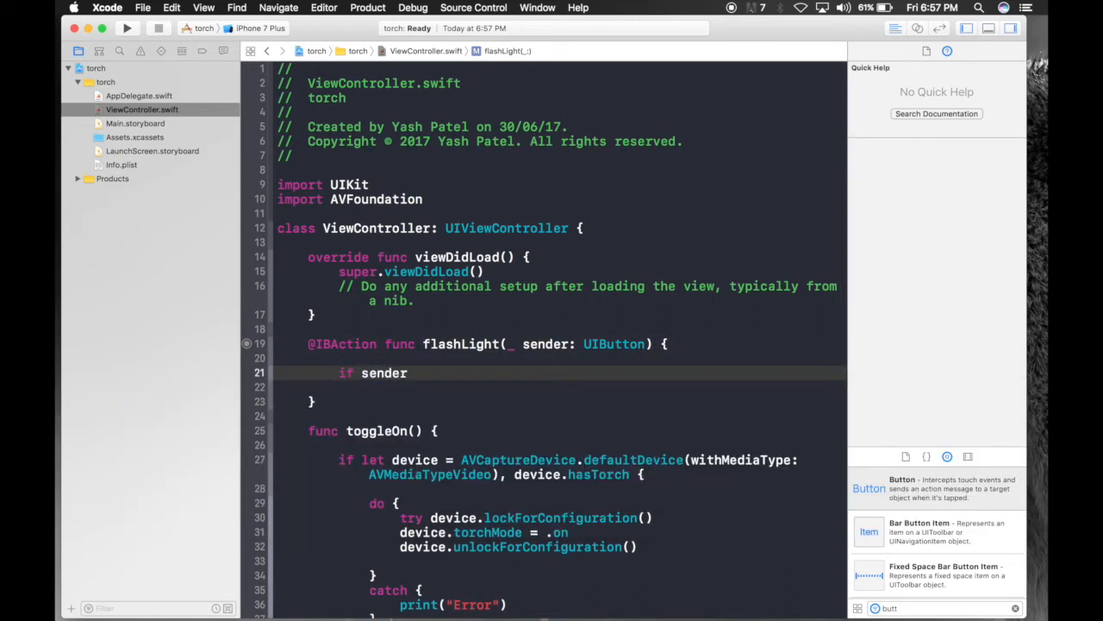
{"action": "type", "text": ".titleLabel.text == \""}
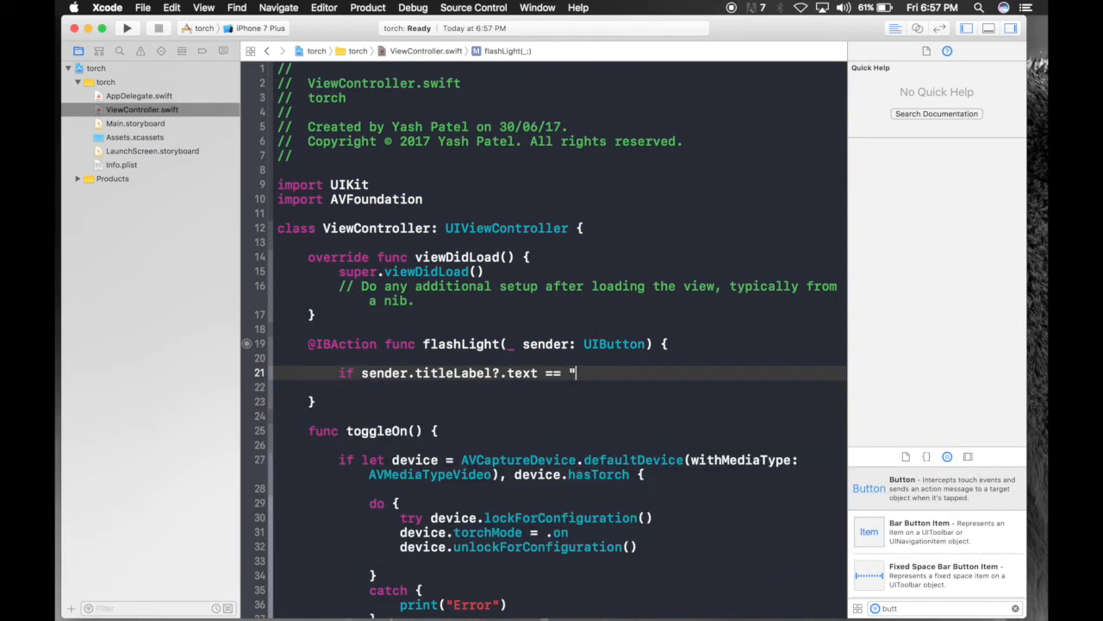
{"action": "type", "text": "ON\" {"}
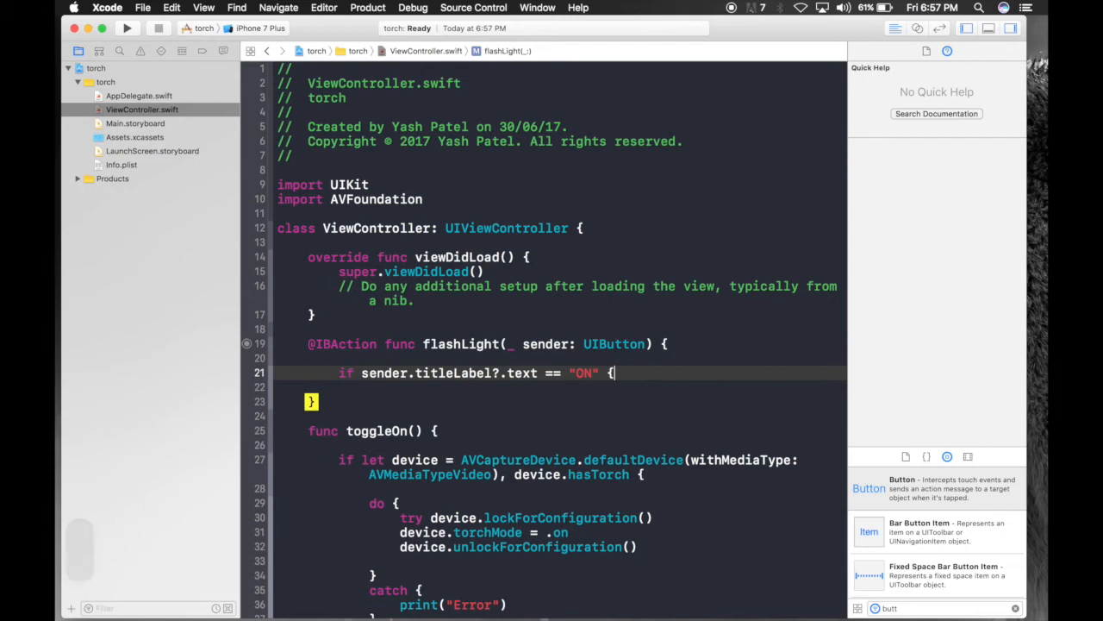
{"action": "type", "text": "sen"}
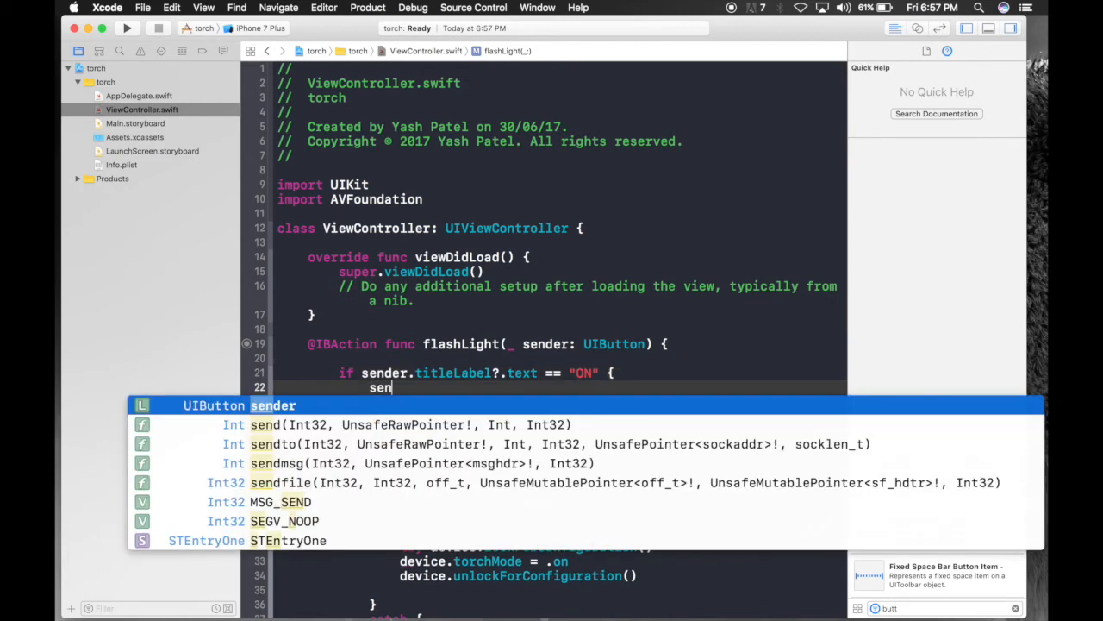
{"action": "type", "text": ".t"}
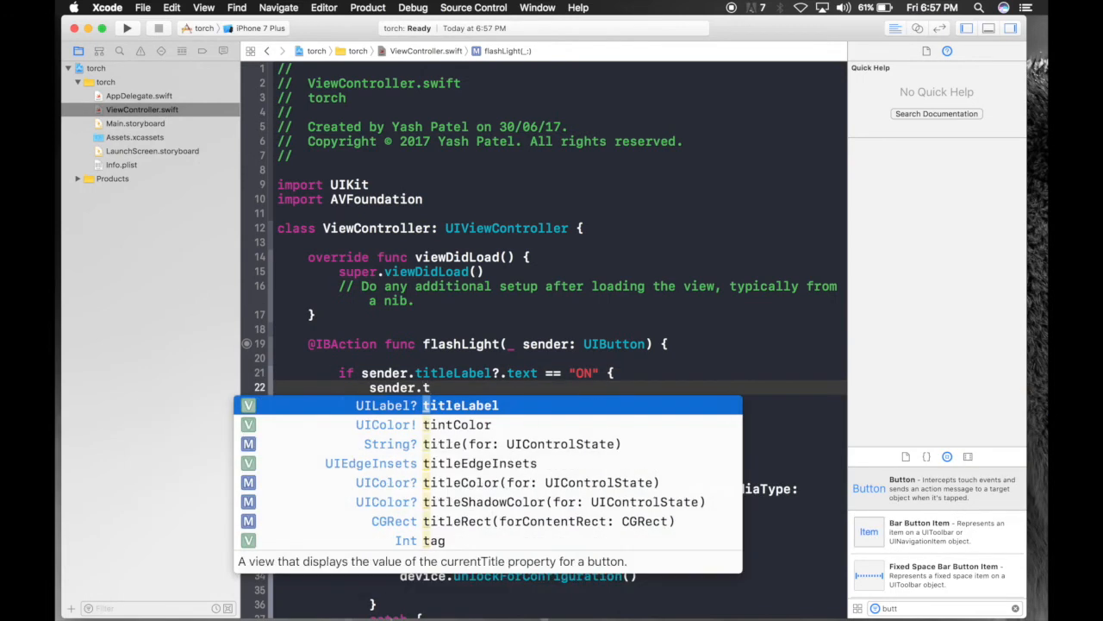
{"action": "type", "text": "setTitle(\"OFF\", for: .normal"}
{"action": "left_click", "coordinate": [560, 402]}
{"action": "type", "text": "toggleOn("}
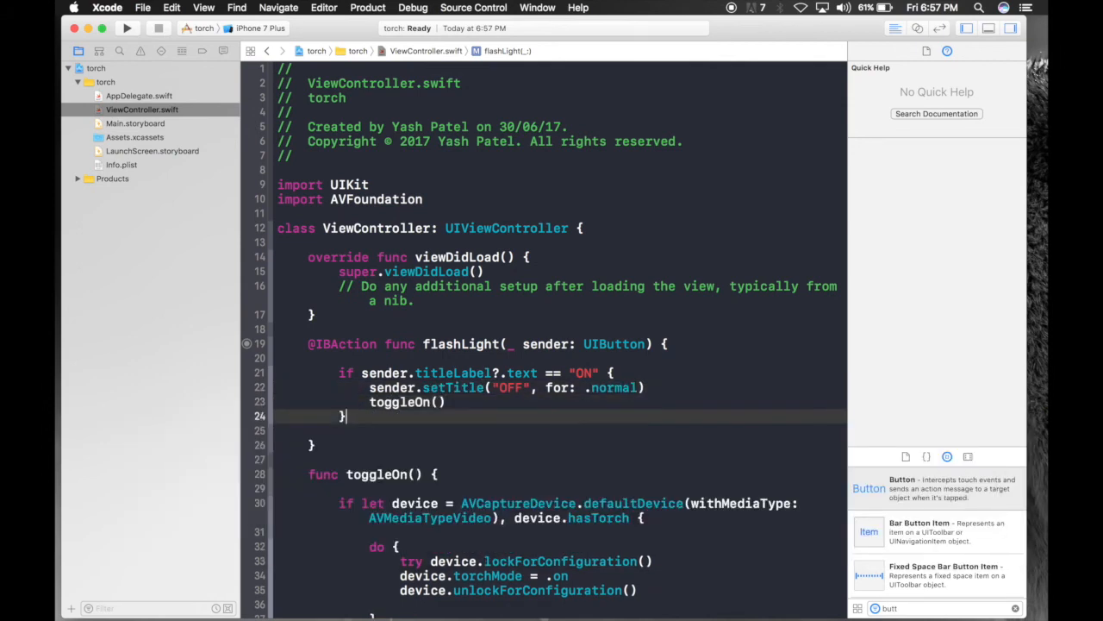
- Add an else block that does sender.setTitle("ON", for: .normal) and calls toggleOff()
{"action": "type", "text": "else"}
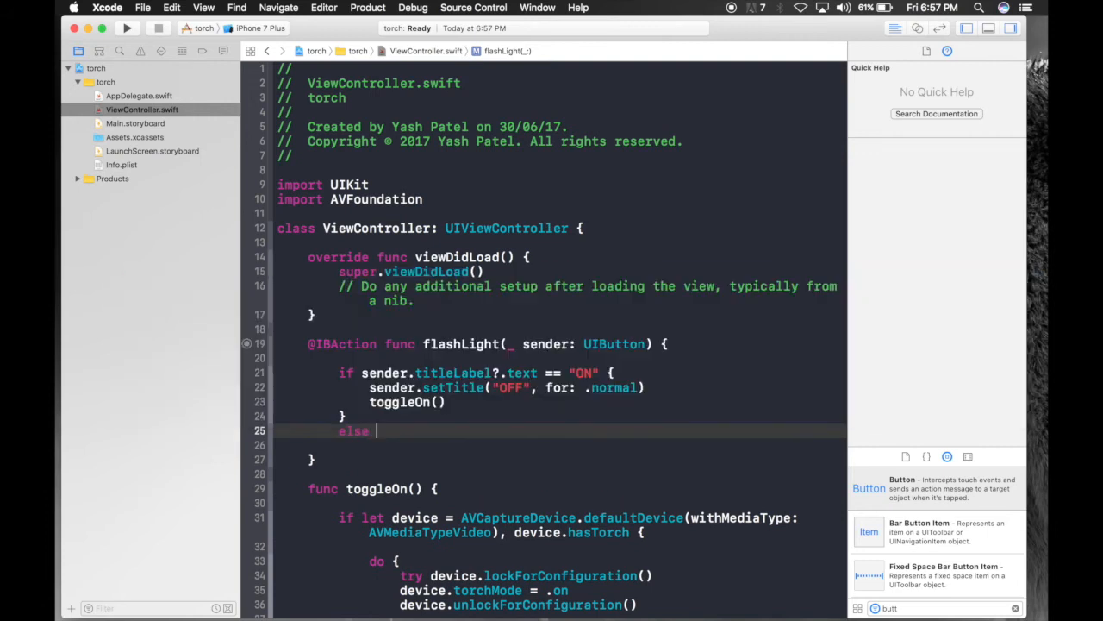
{"action": "type", "text": "{"}
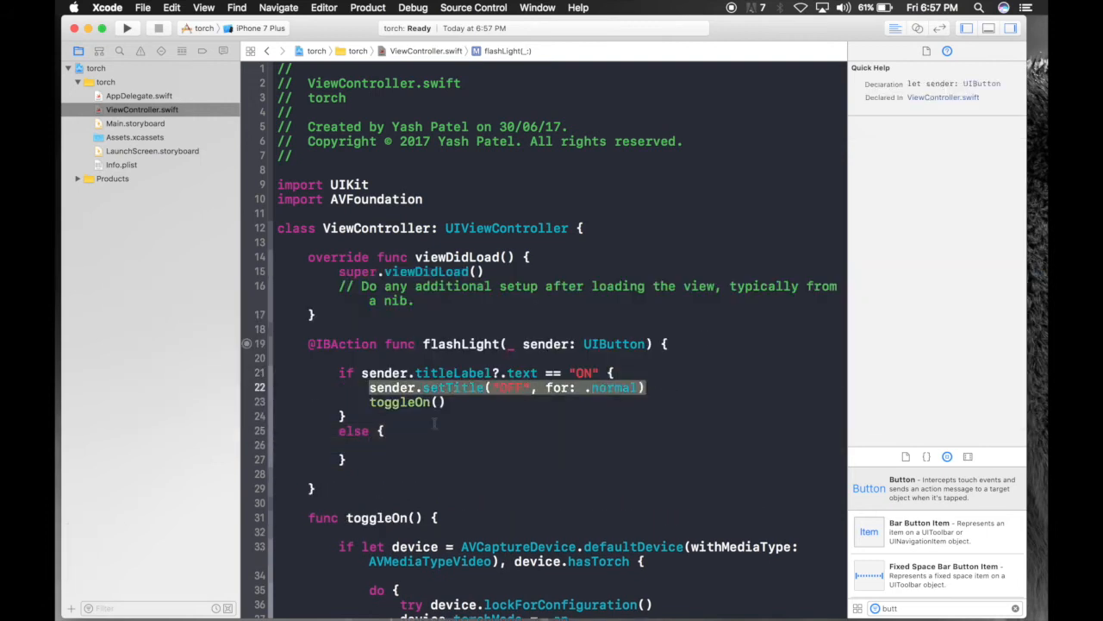
{"action": "left_click", "coordinate": [371, 445]}
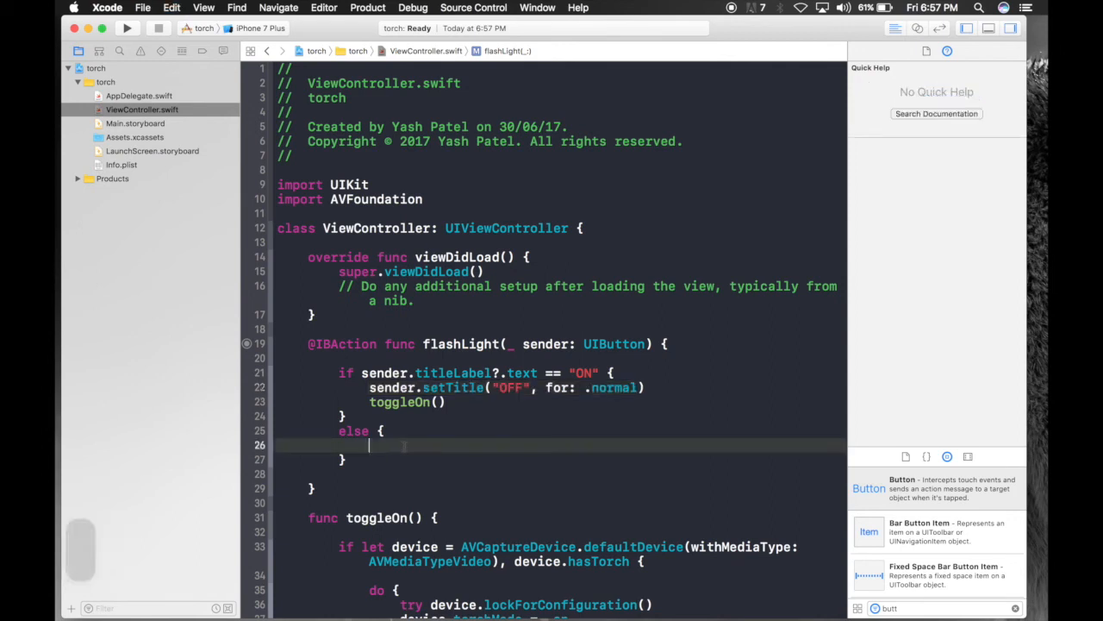
{"action": "type", "text": "sender.setTitle(\"ON\", for: .normal)"}
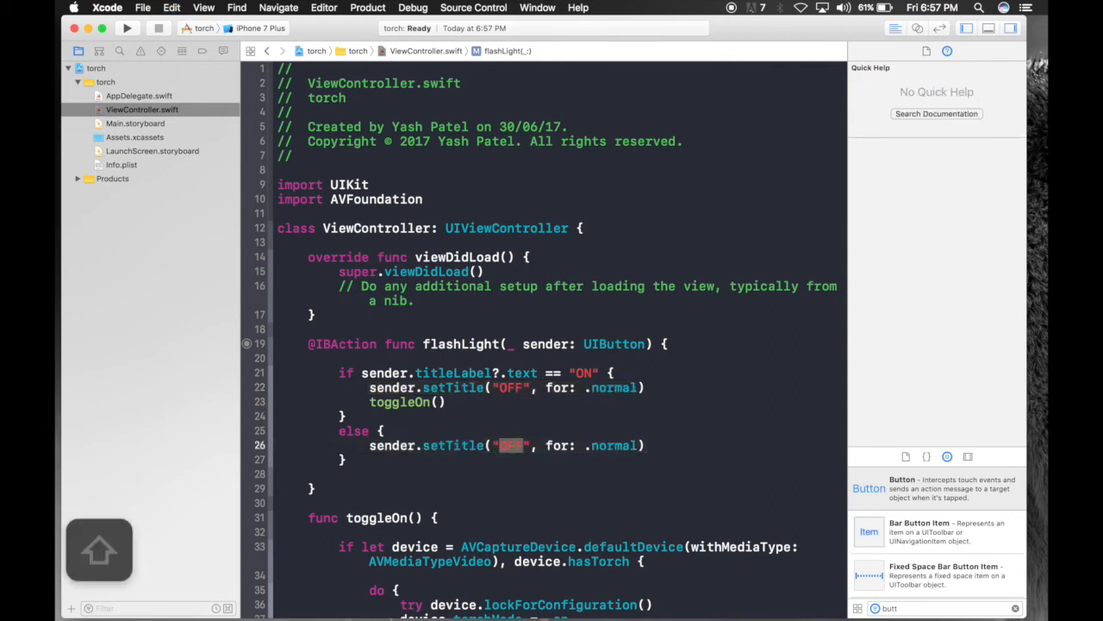
{"action": "type", "text": "ON"}
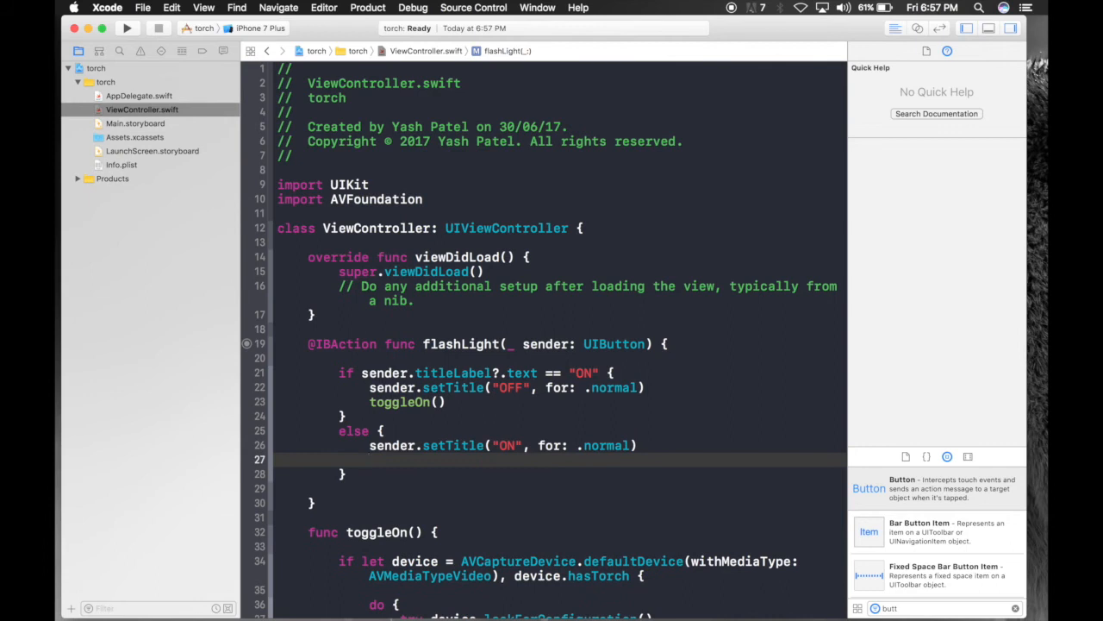
{"action": "type", "text": "toggleOff()"}
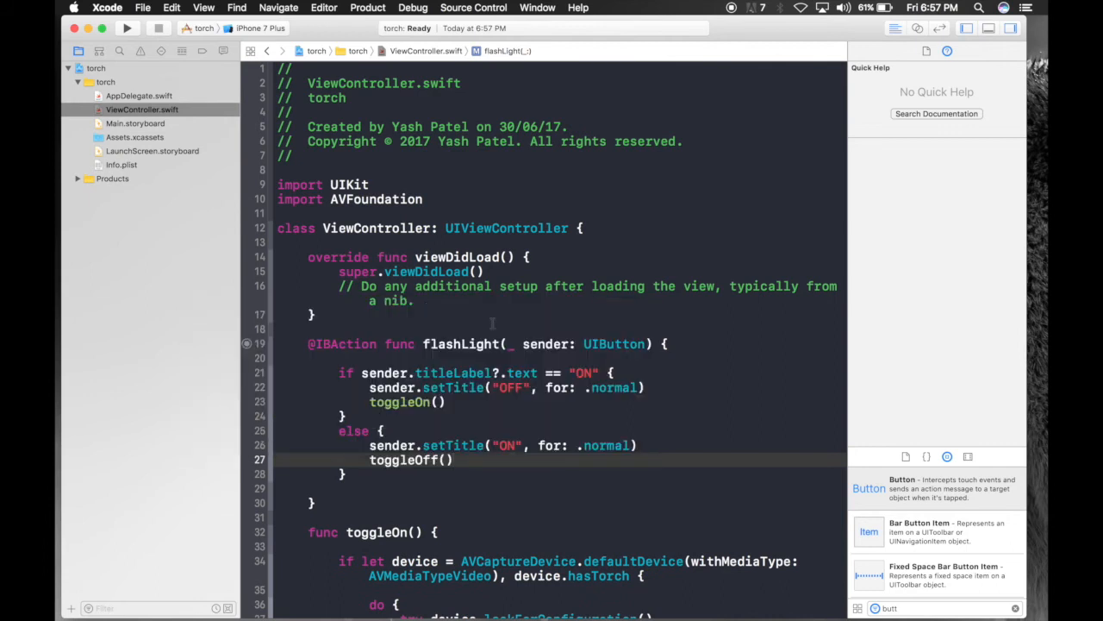
- Switch the run destination from iPhone 7 Plus to the iPhone 6 simulator and run torch
{"action": "left_click", "coordinate": [207, 27]}
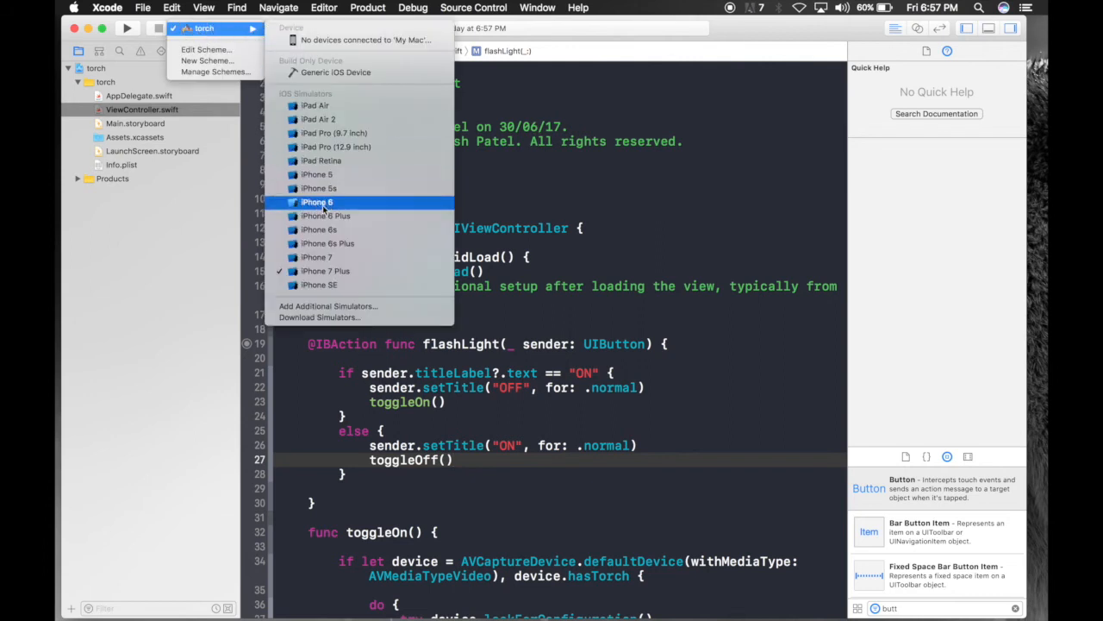
{"action": "left_click", "coordinate": [317, 202]}
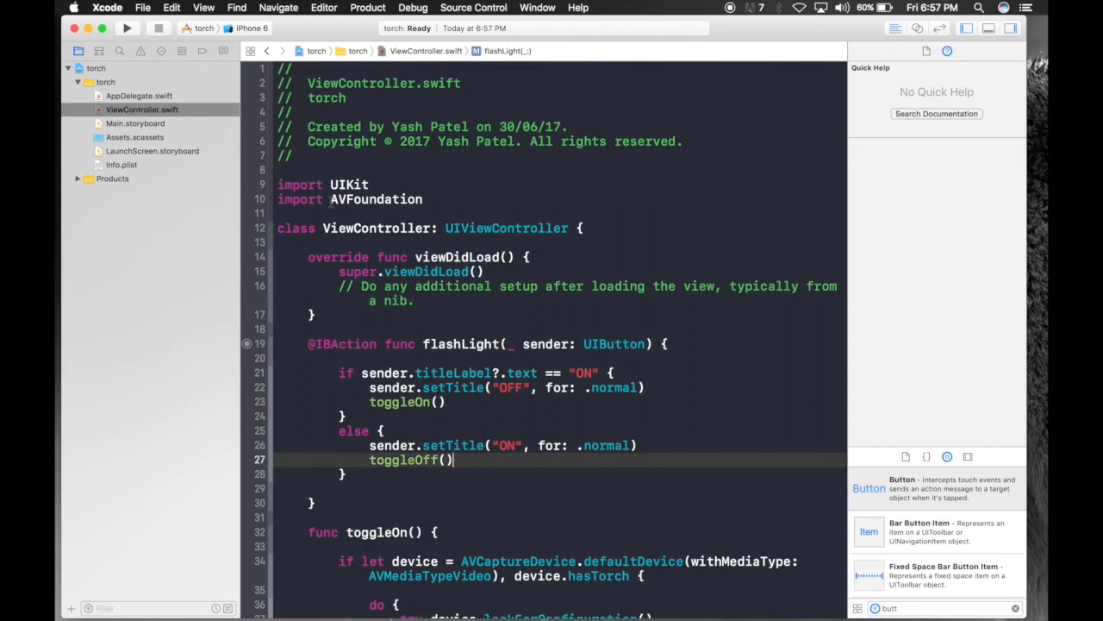
{"action": "left_click", "coordinate": [159, 28]}
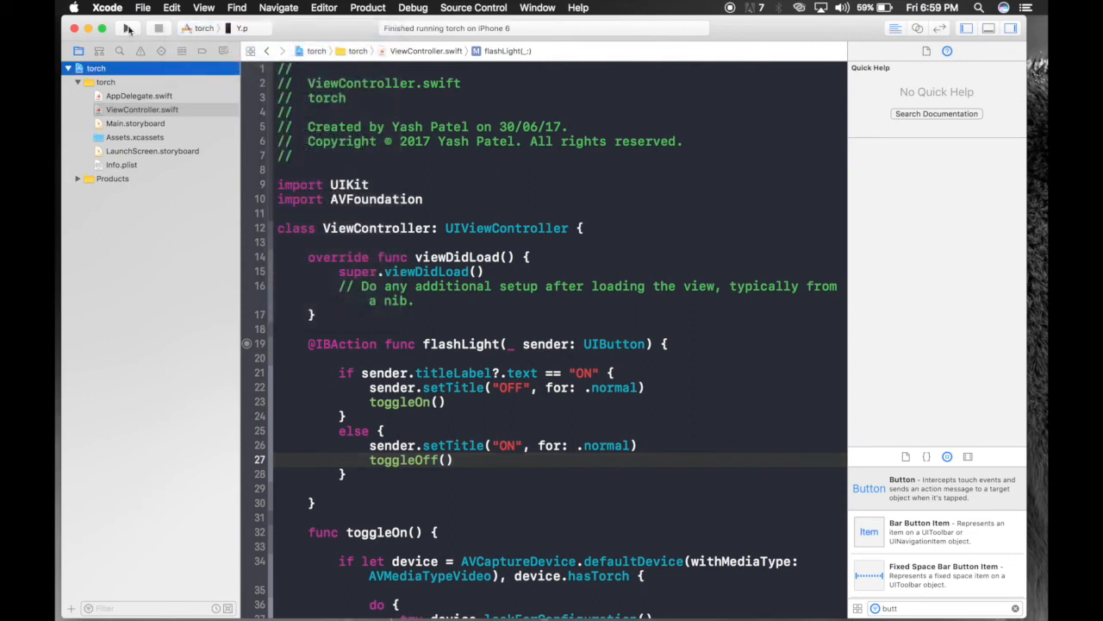
- Run torch on the connected iPhone and dismiss the could-not-locate and could-not-launch alerts
{"action": "left_click", "coordinate": [128, 28]}
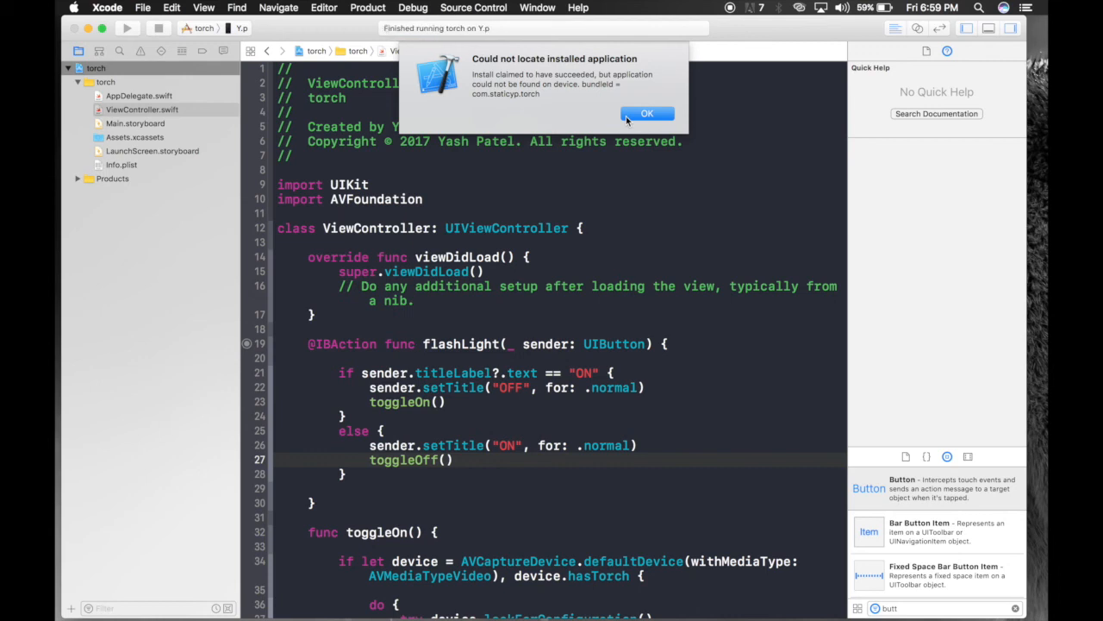
{"action": "left_click", "coordinate": [648, 114]}
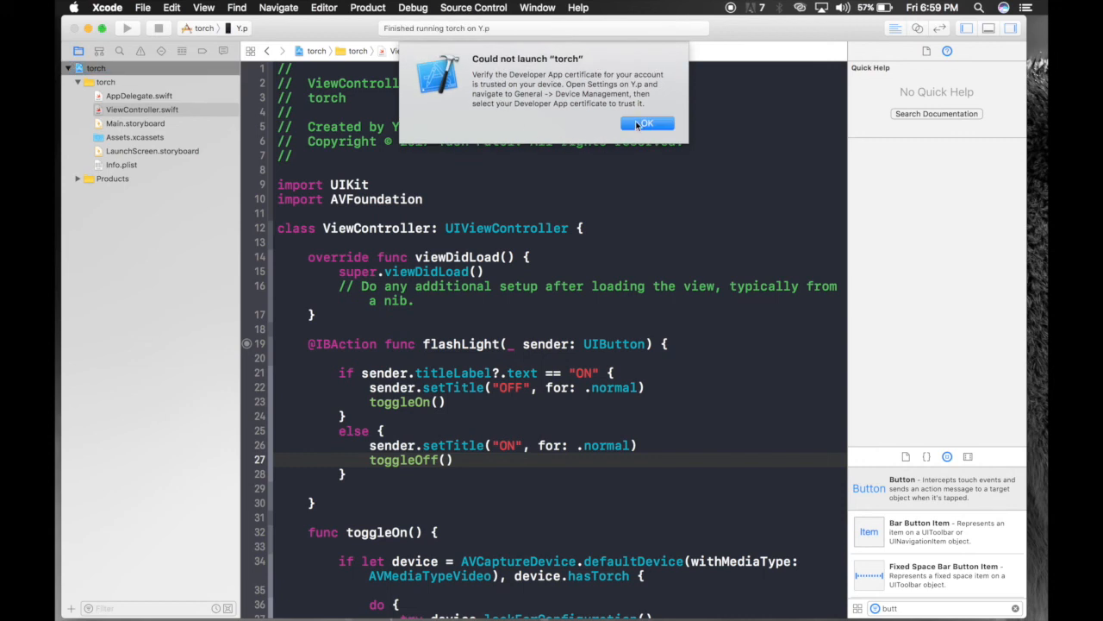
{"action": "left_click", "coordinate": [649, 122]}
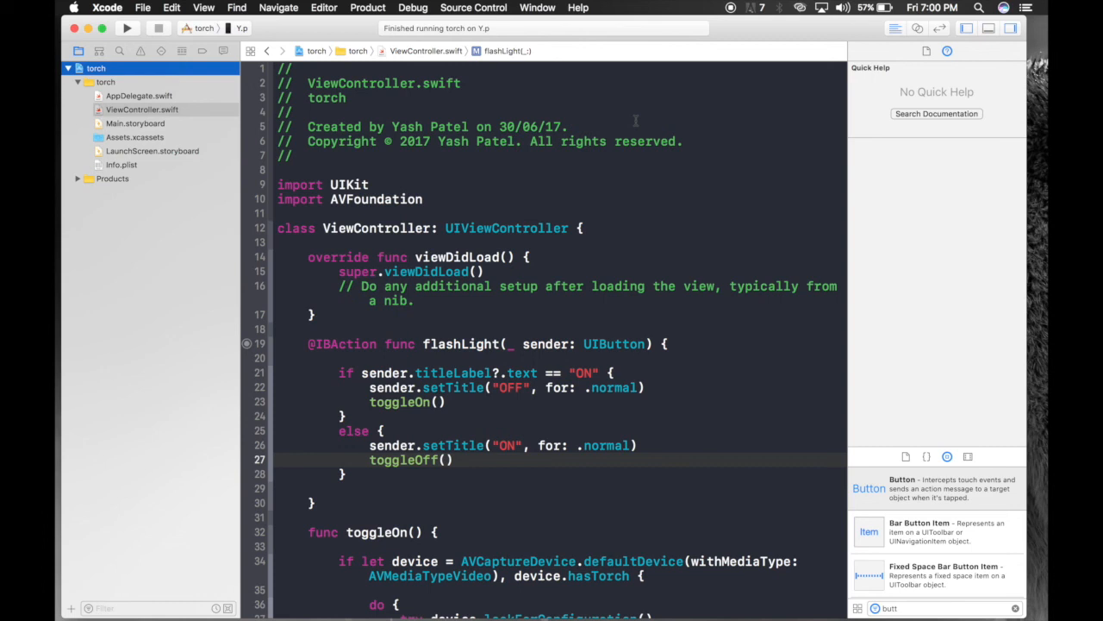
{"action": "mouse_move", "coordinate": [514, 109]}
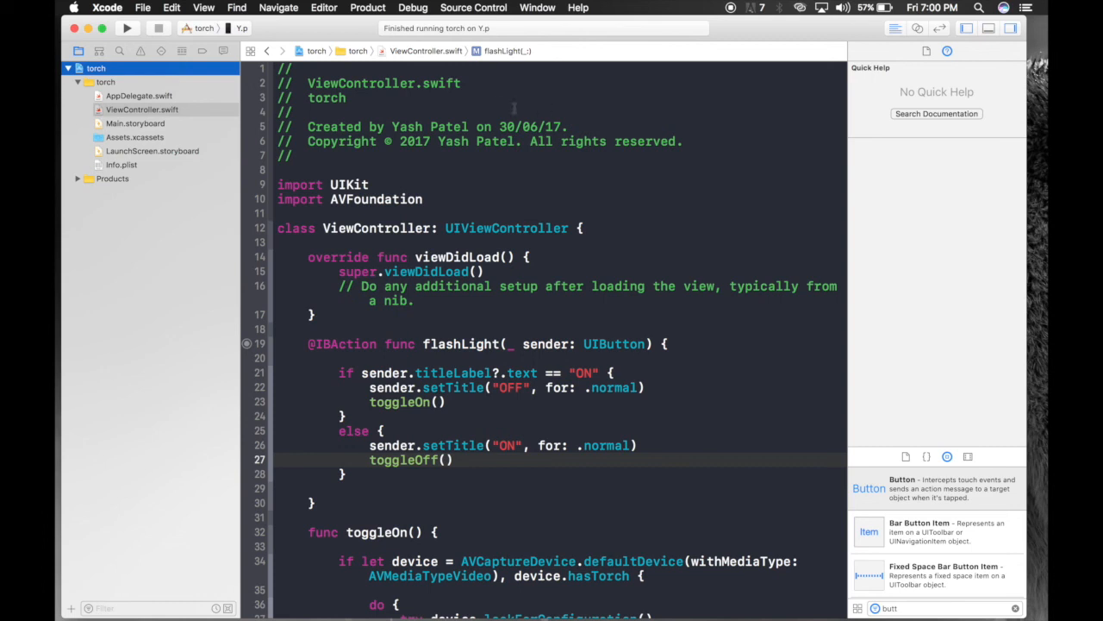
{"action": "mouse_move", "coordinate": [207, 67]}
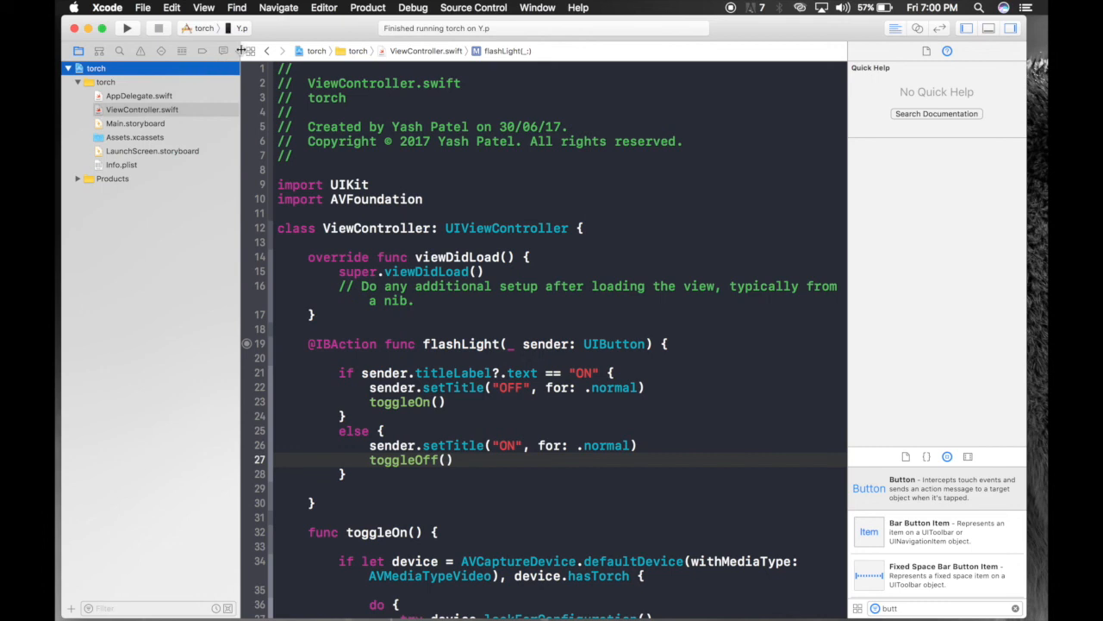
{"action": "mouse_move", "coordinate": [304, 21]}
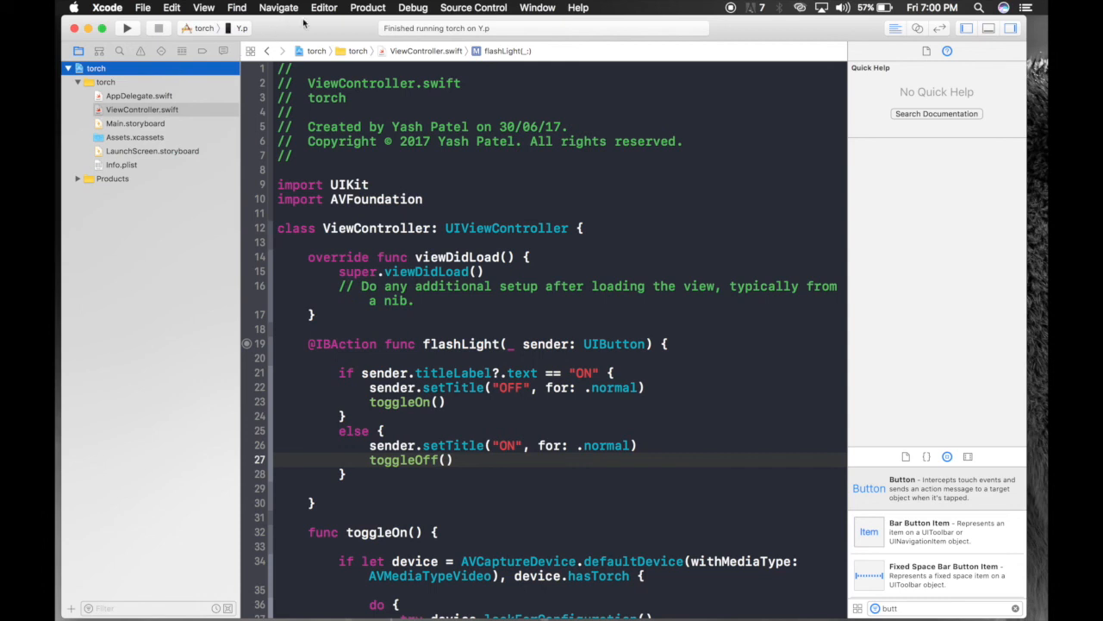